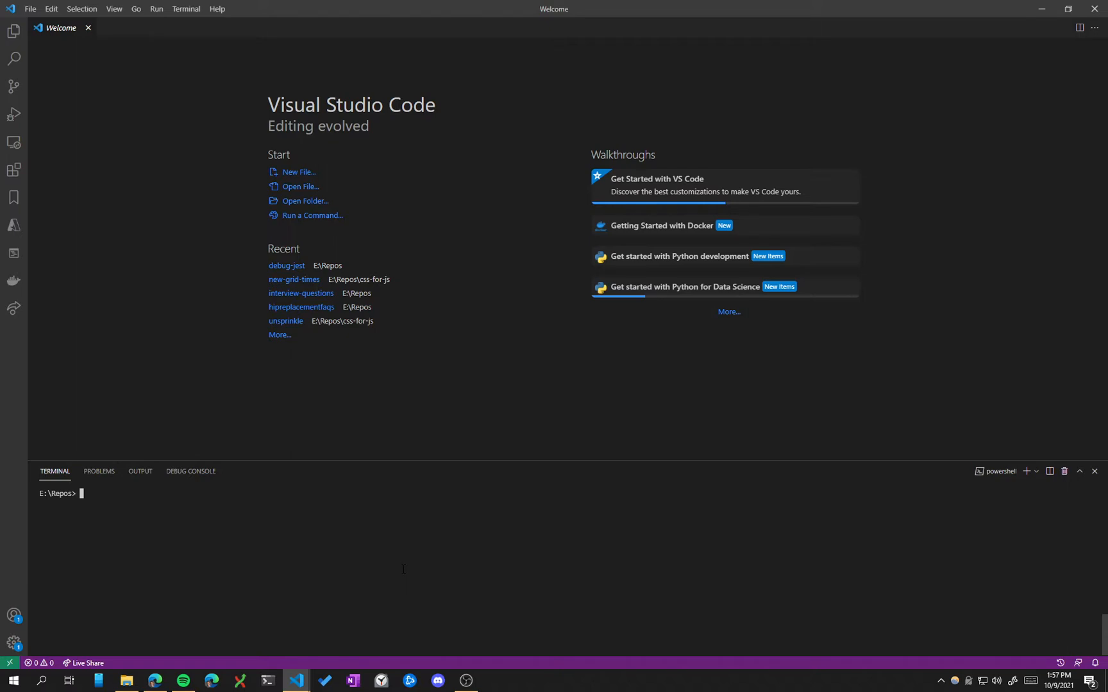
mouse_move(397, 570)
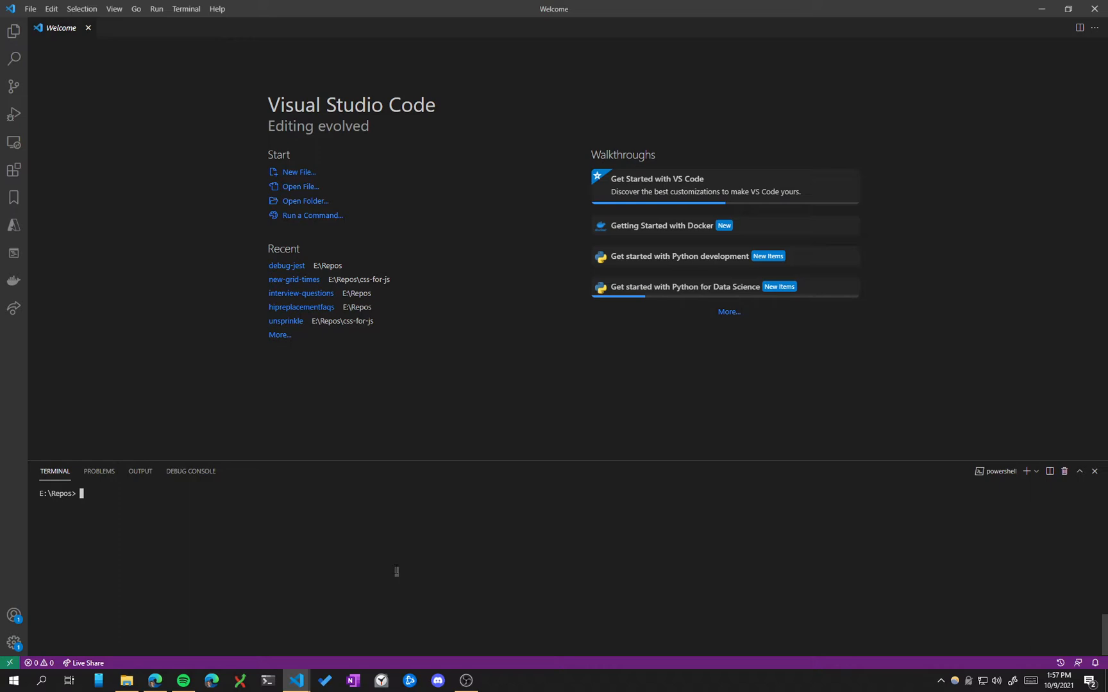
- Run mkdir debug-2021-jest, then code ./debug-2021-jest to open the folder in a new window
text(mkdir)
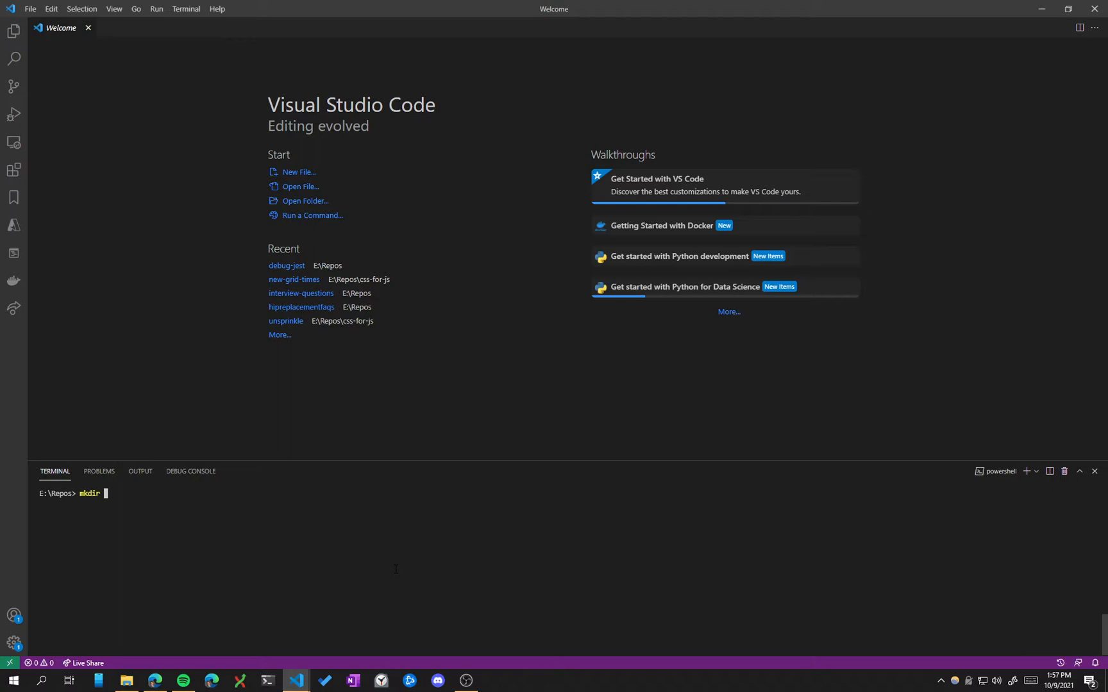
text(debug-)
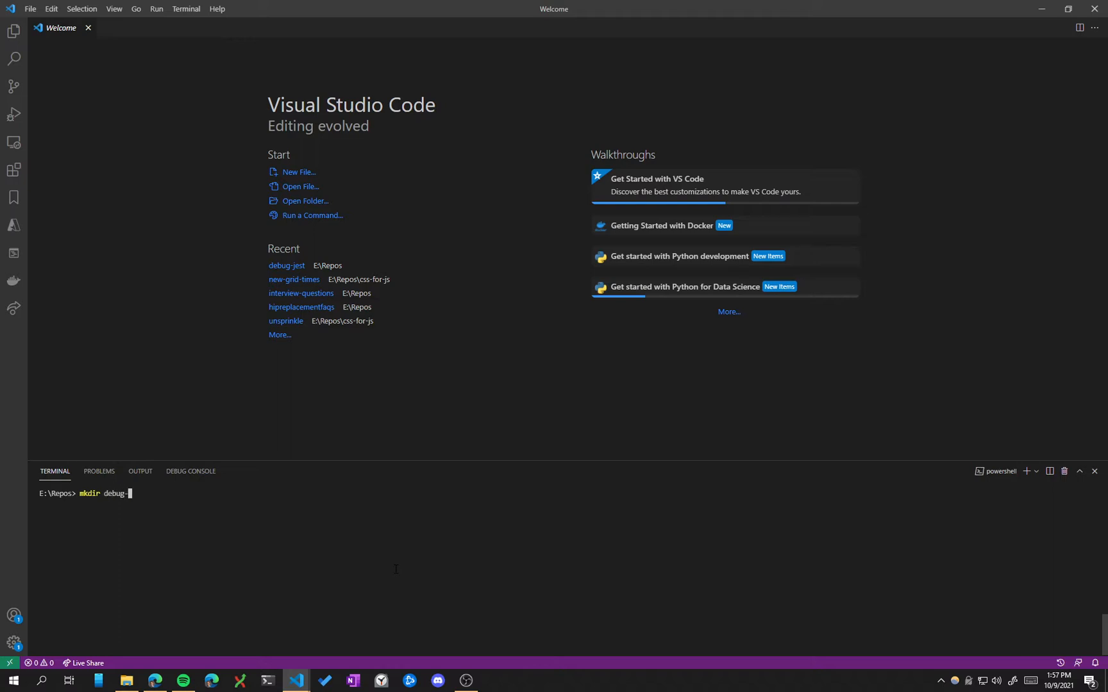
text(20)
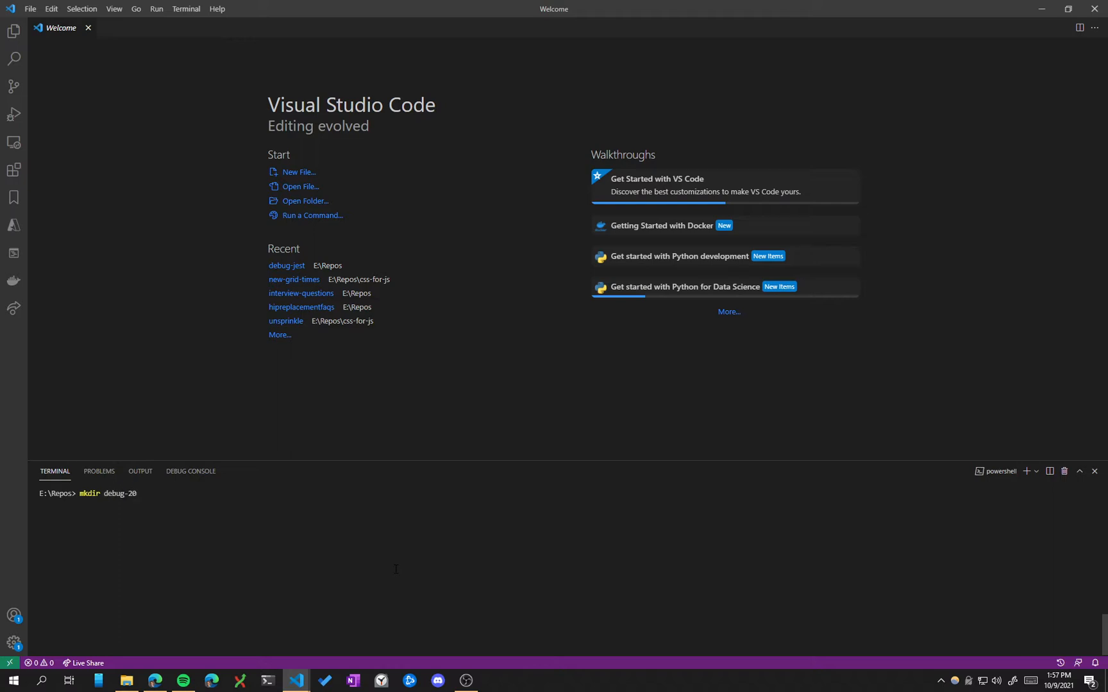
text(21-jest)
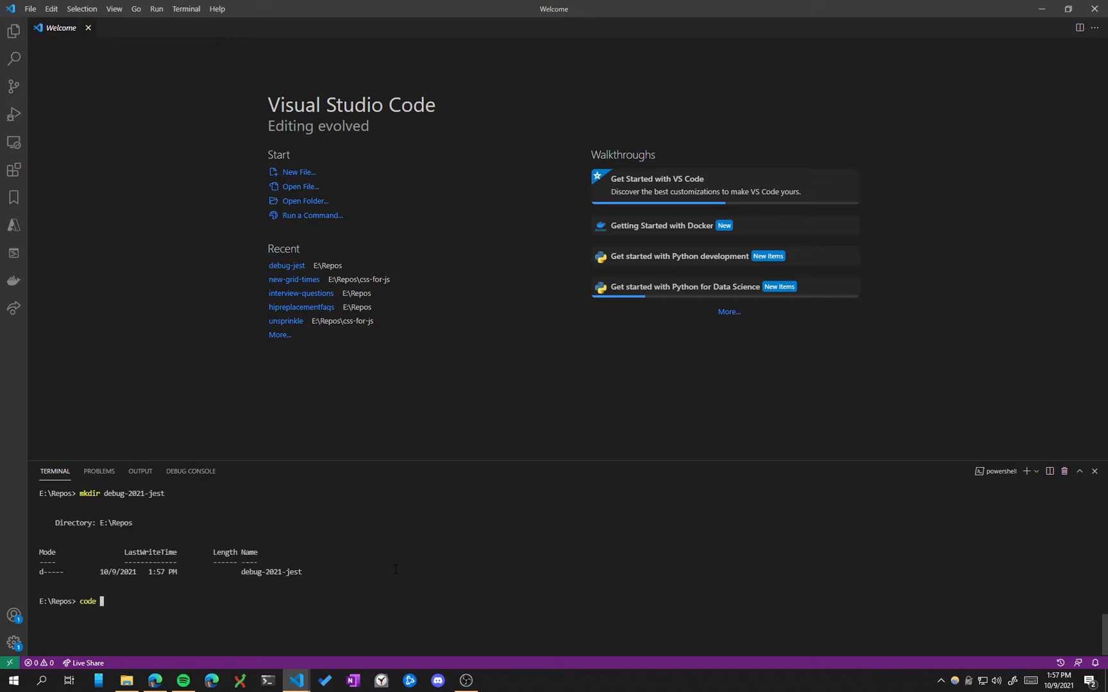
text(./debug-2021-jest\)
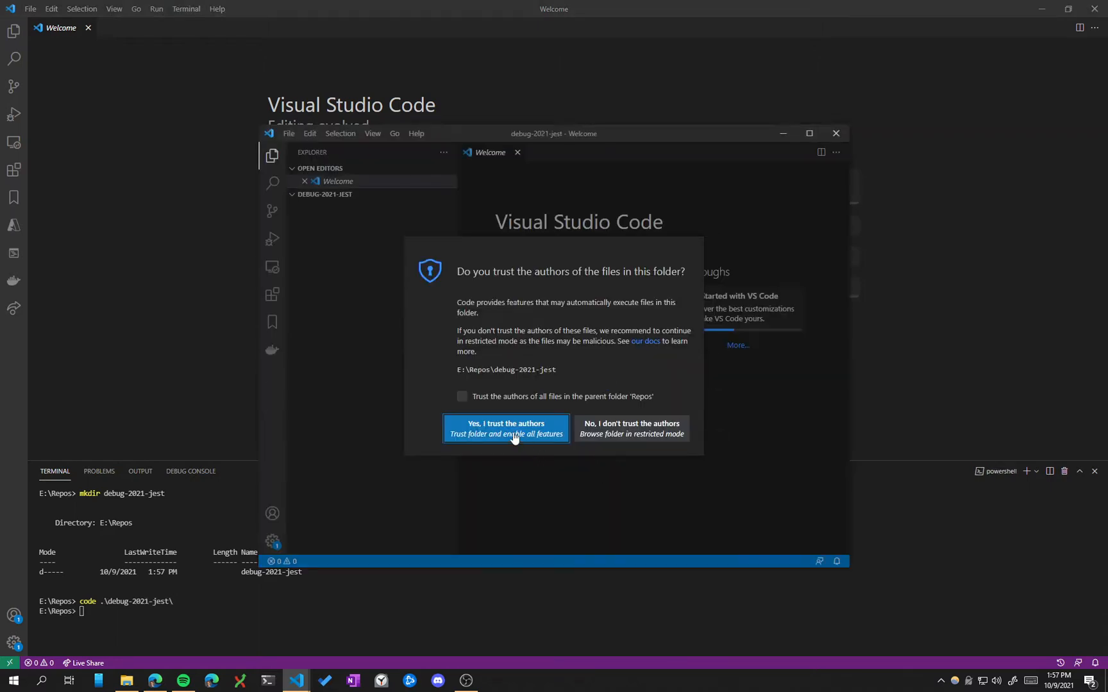
- Trust the folder's authors and run npm init to generate package.json with description Debug jest tests
click(505, 428)
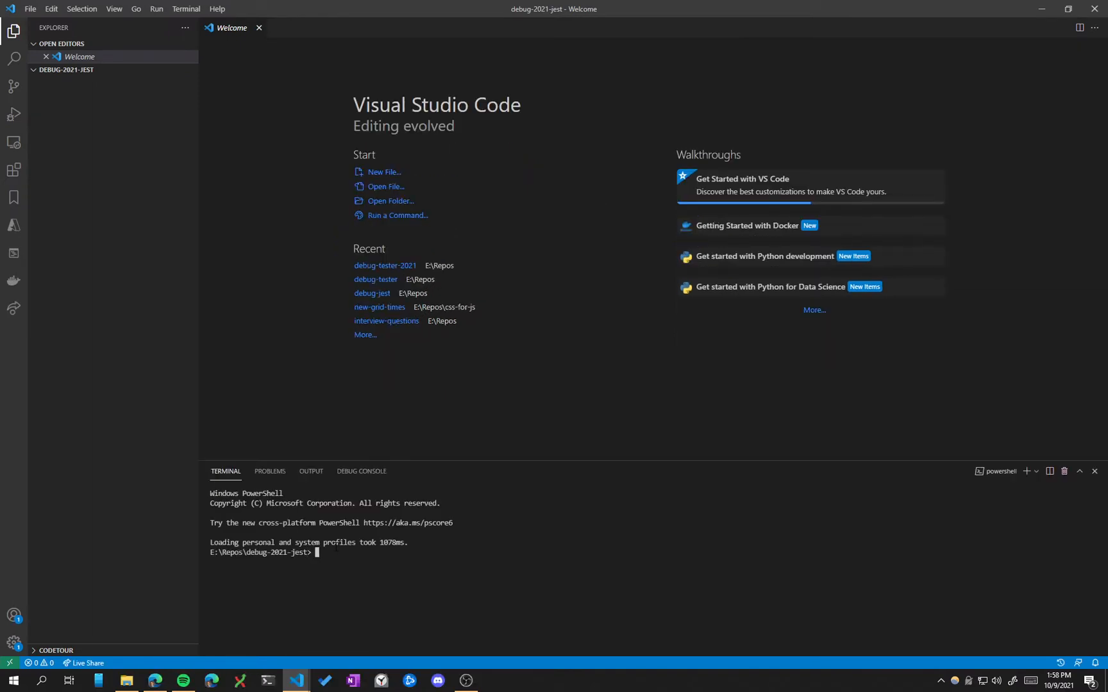
text(npm init -y)
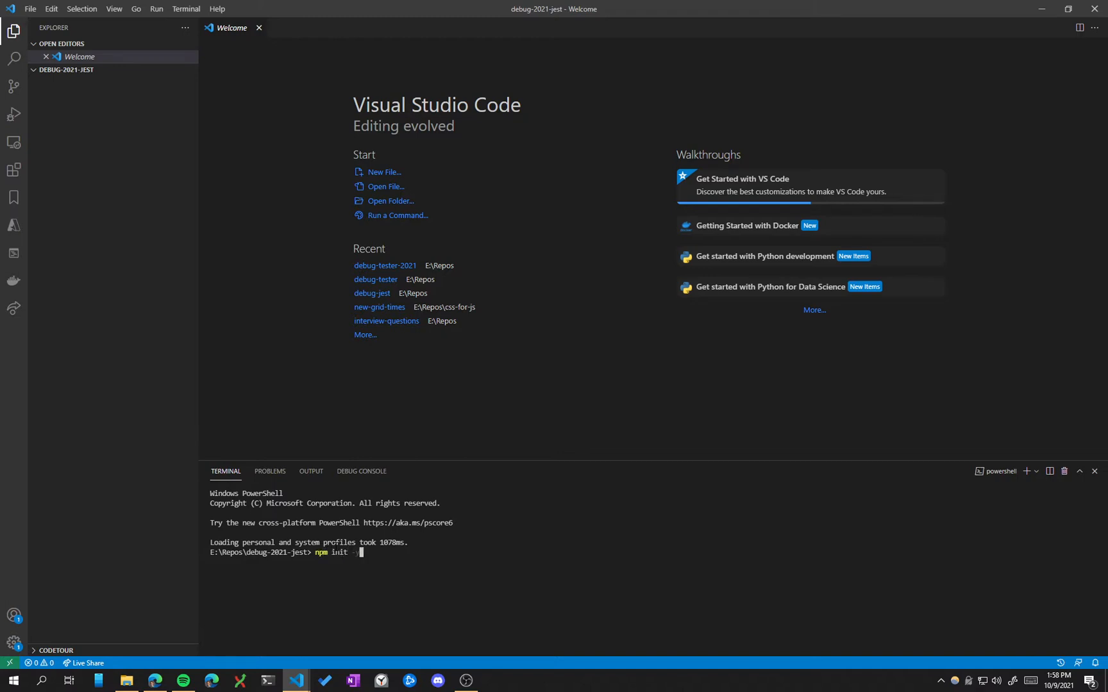
key(Enter)
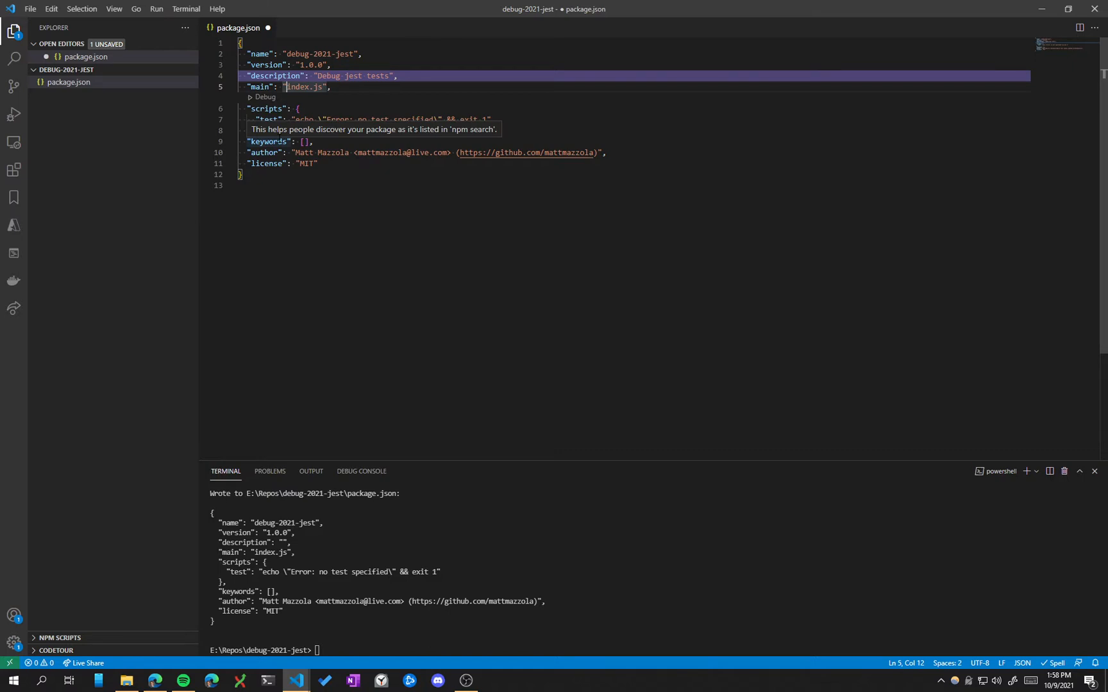
- Set "main" to build/index.js, add "types": "build/index.d.ts" and save package.json
text(build/)
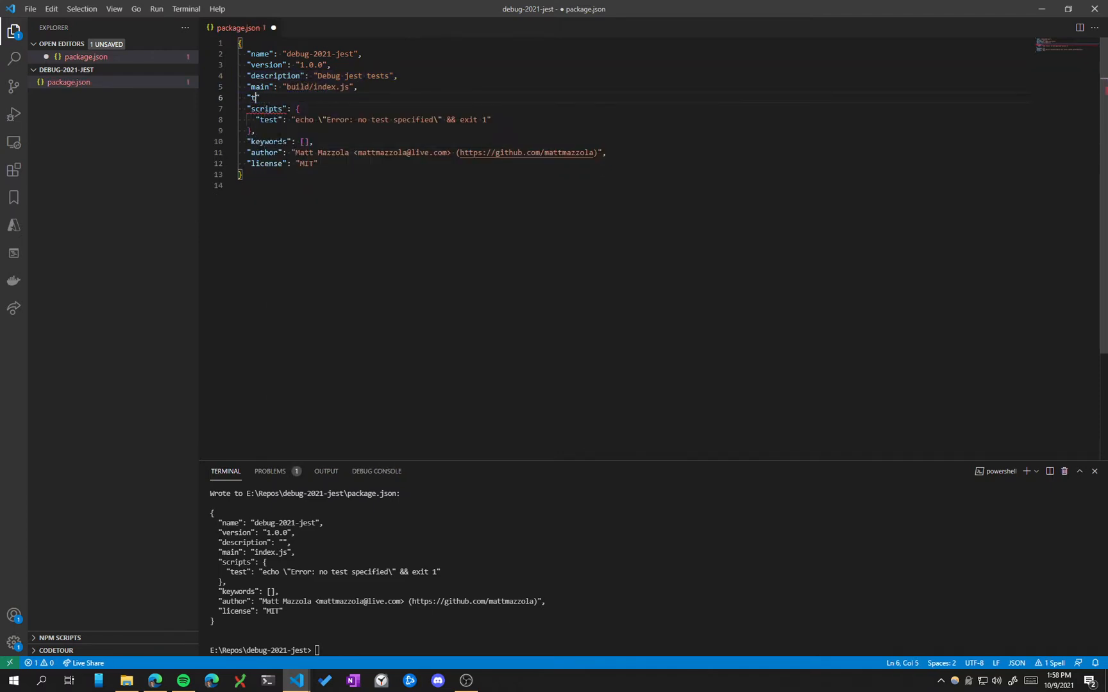
text(ypes":)
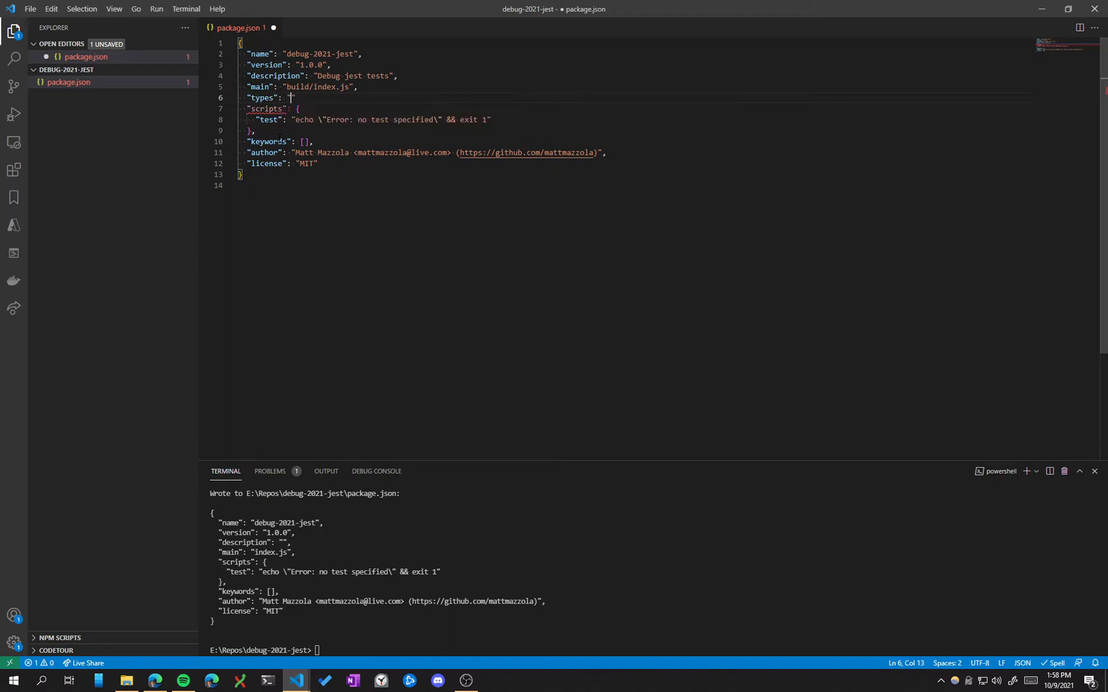
text(build/)
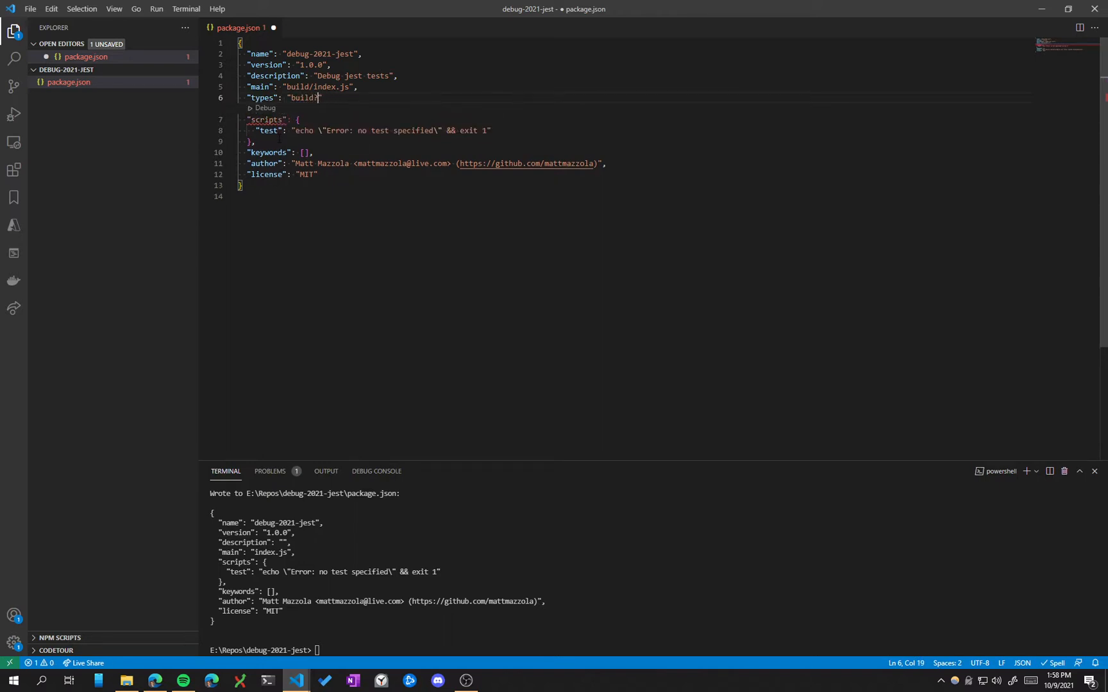
text(index.d.ts)
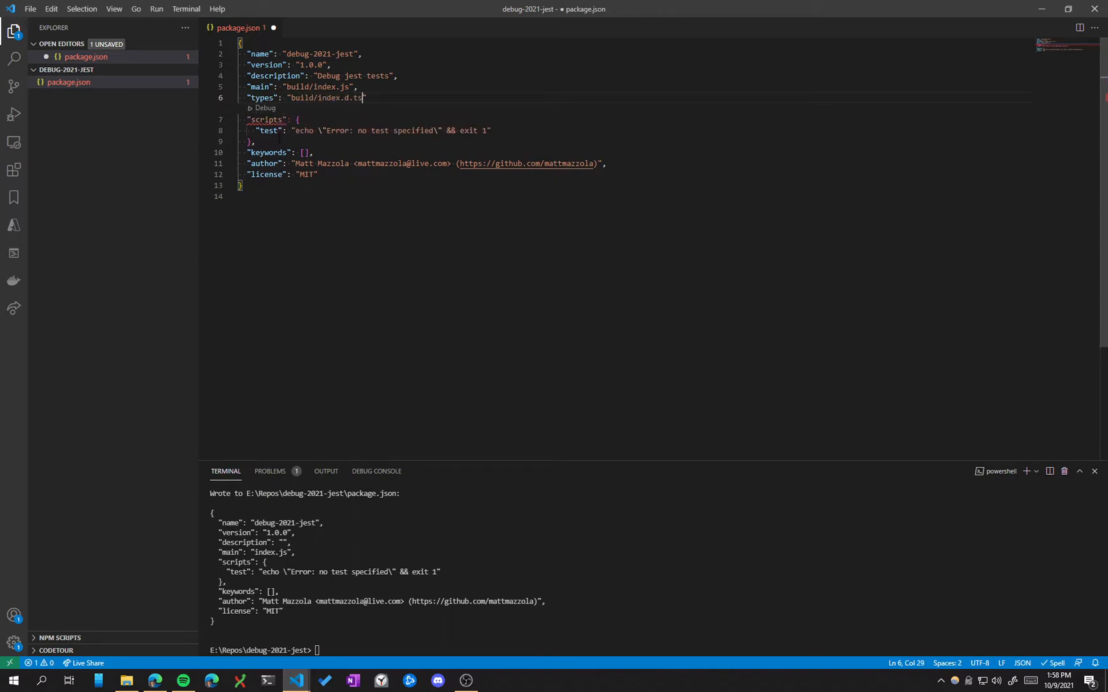
text(,)
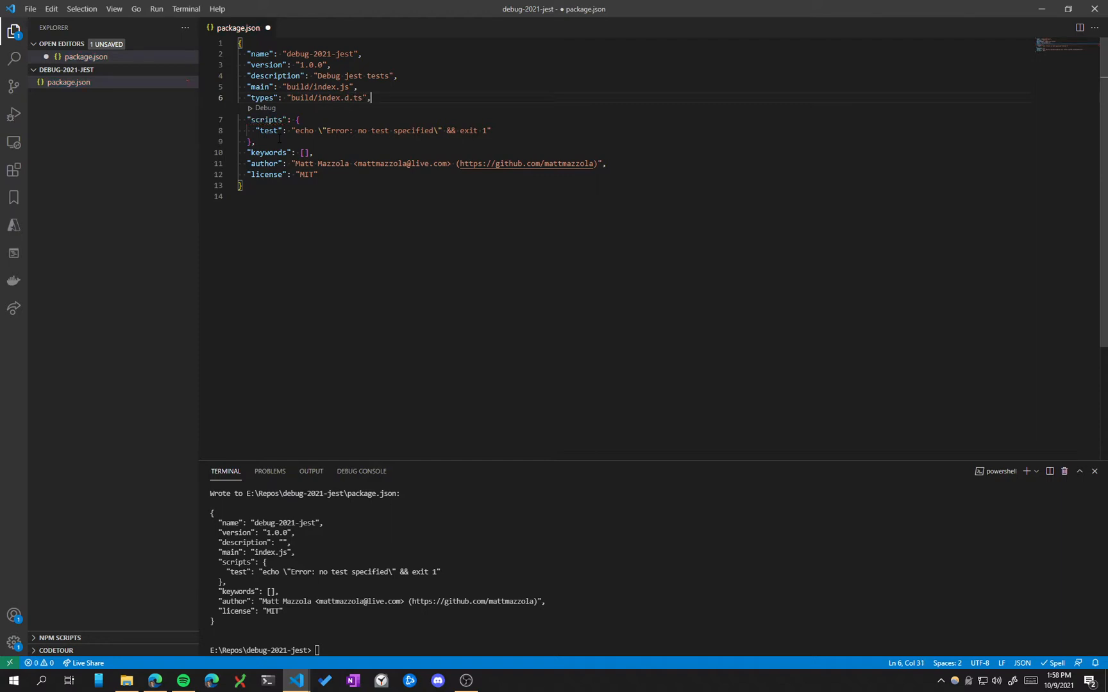
key(ctrl+s)
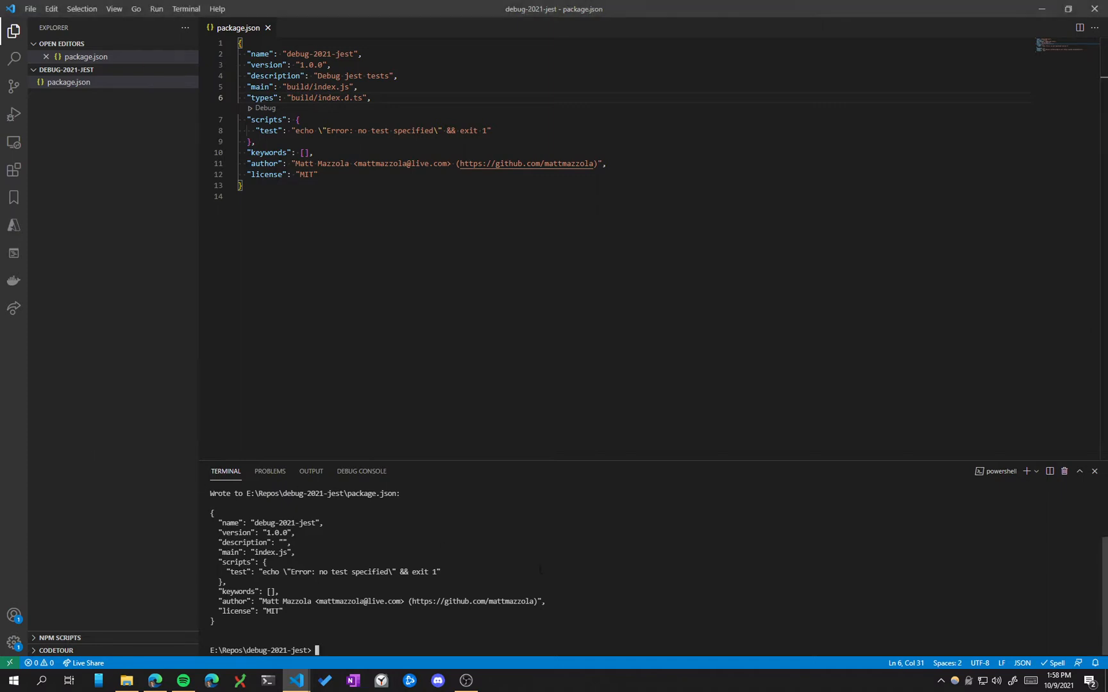
text(npm)
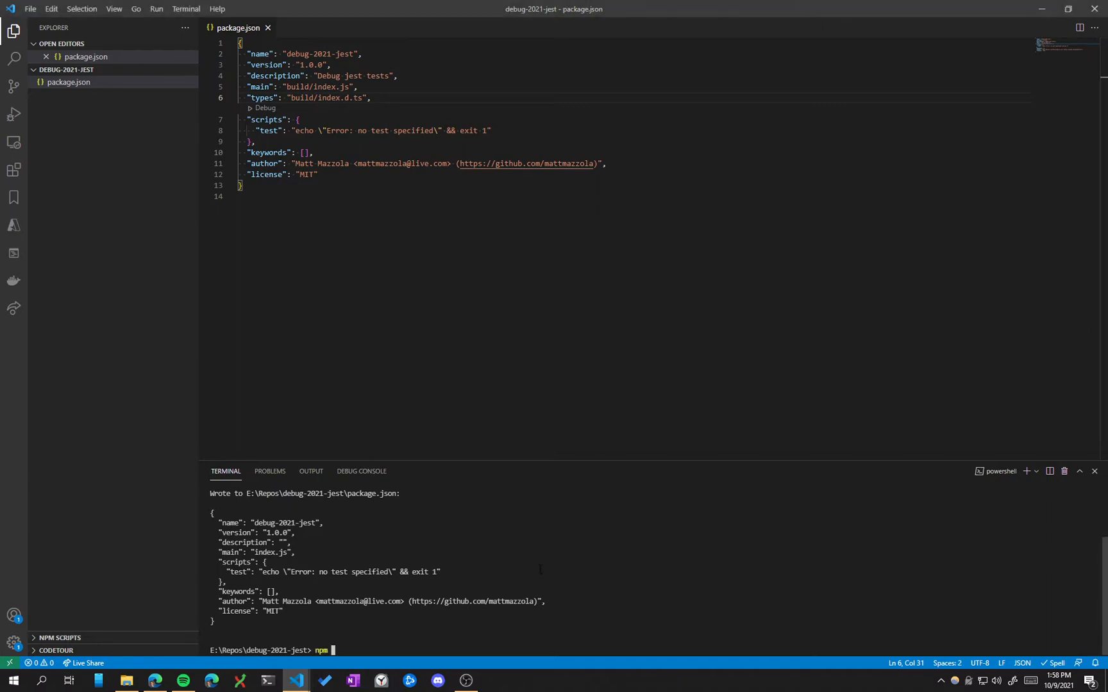
text(i)
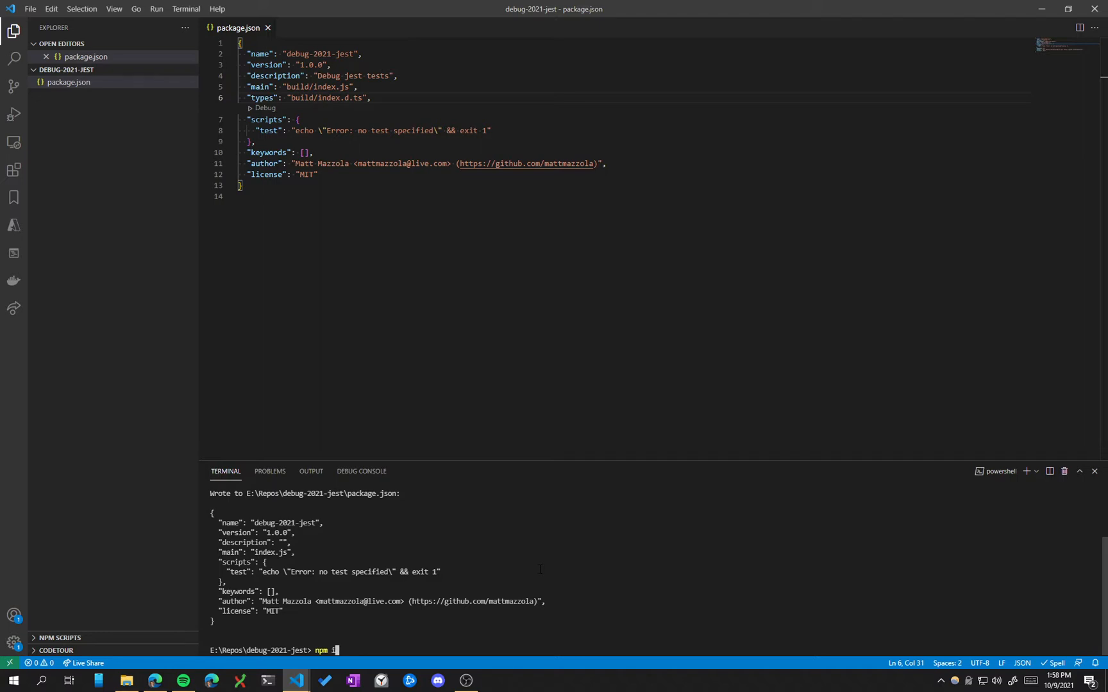
text(typescript jest)
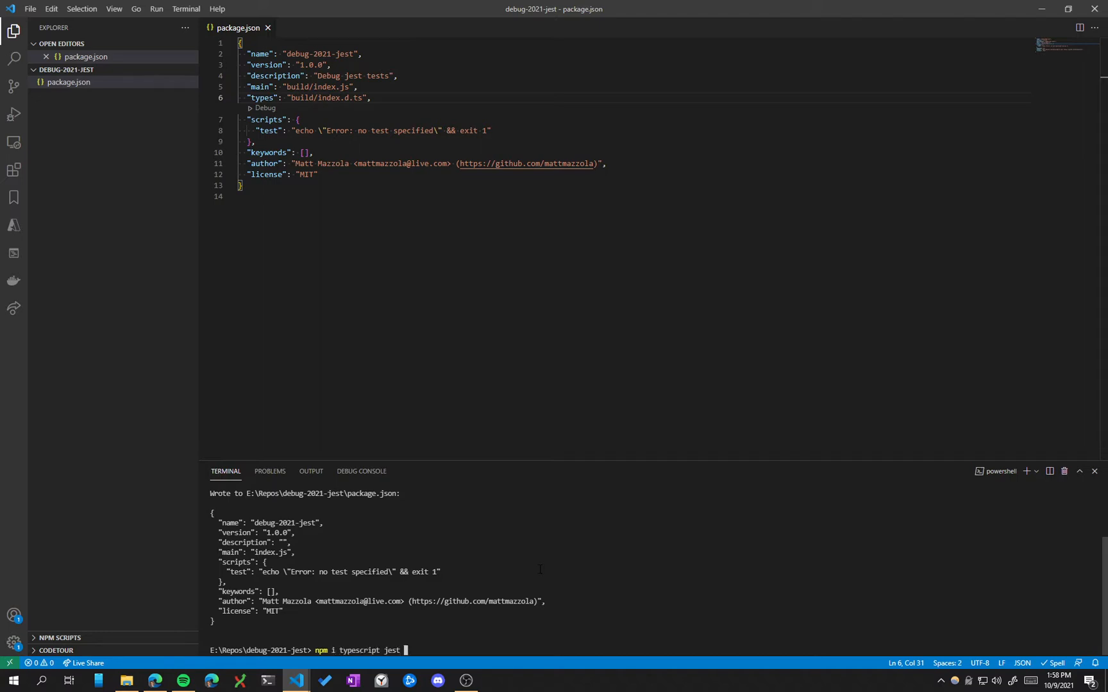
text(@types/j)
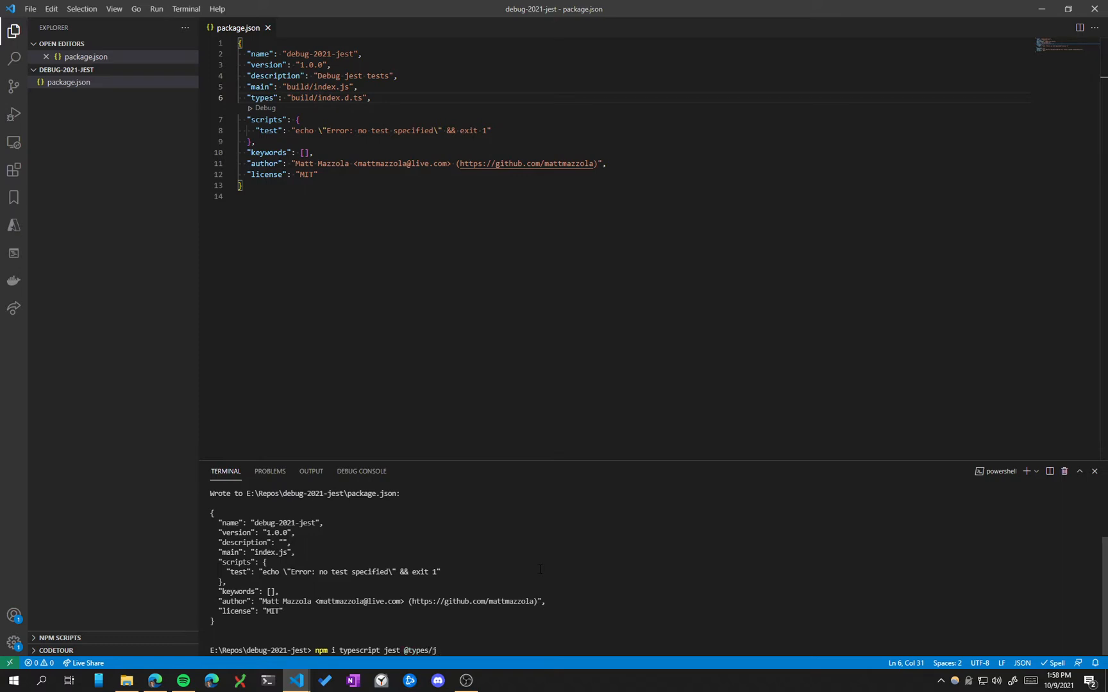
text(ts-j)
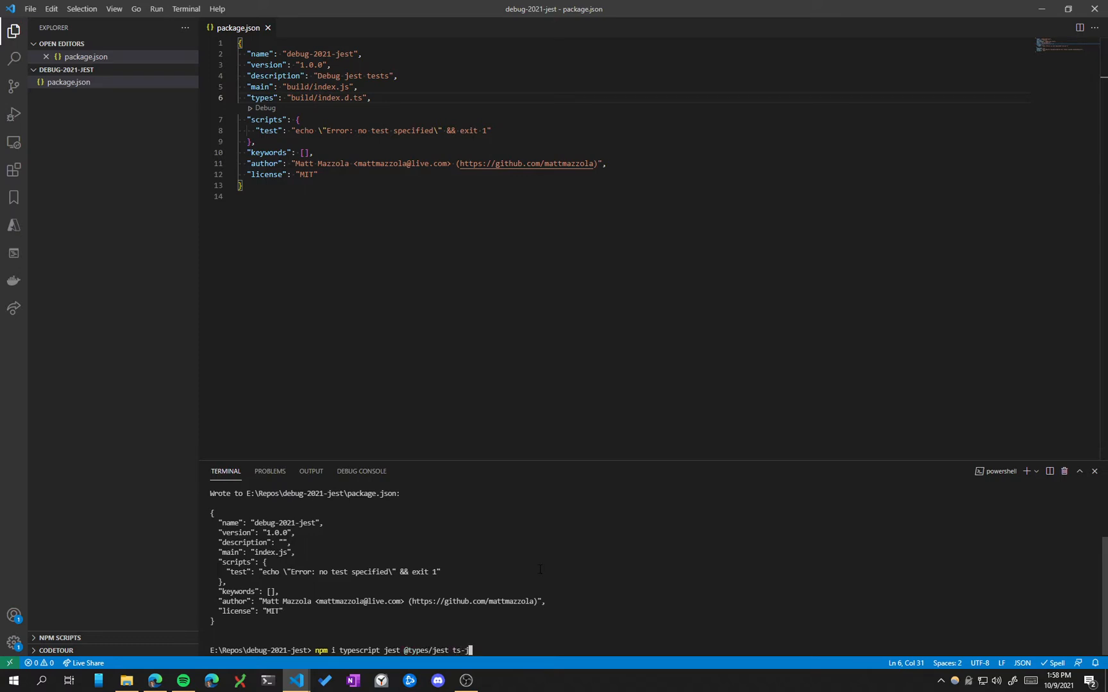
text(est)
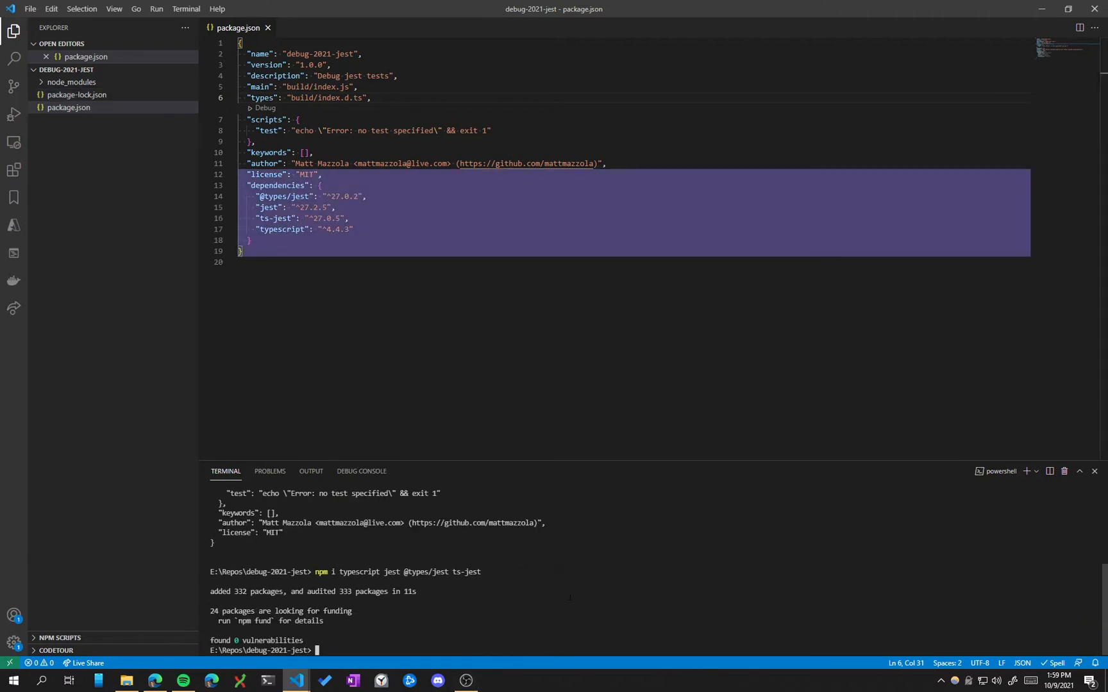
- Run git init and add a saved .gitignore listing node_modules, build and dist
text(git init)
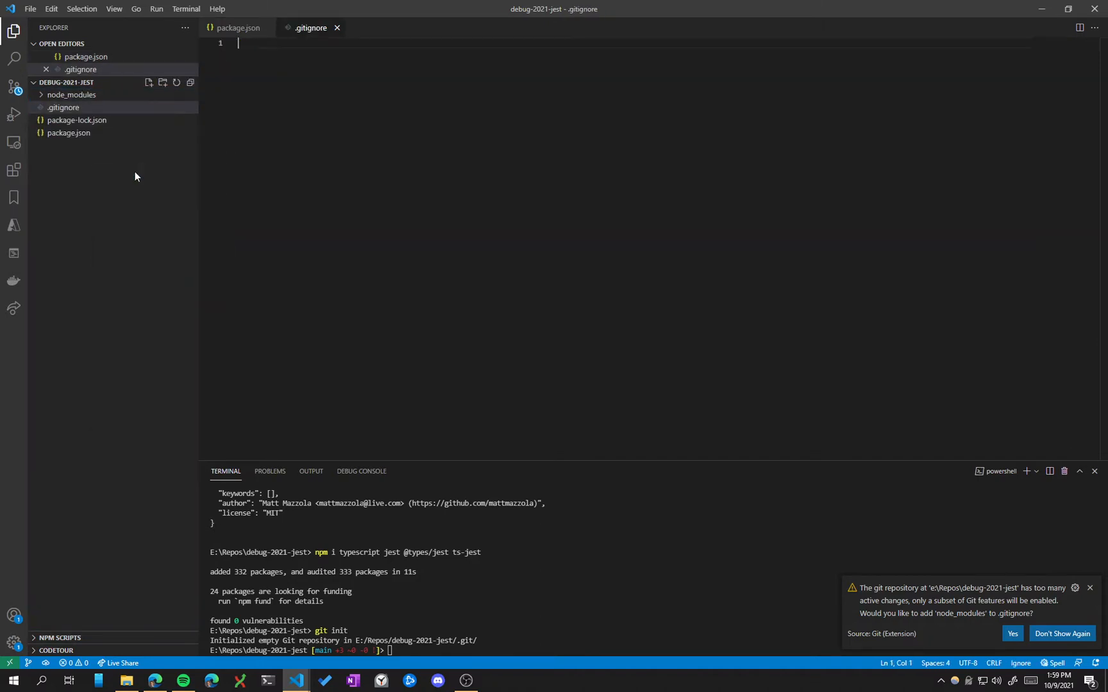
text(node_modules)
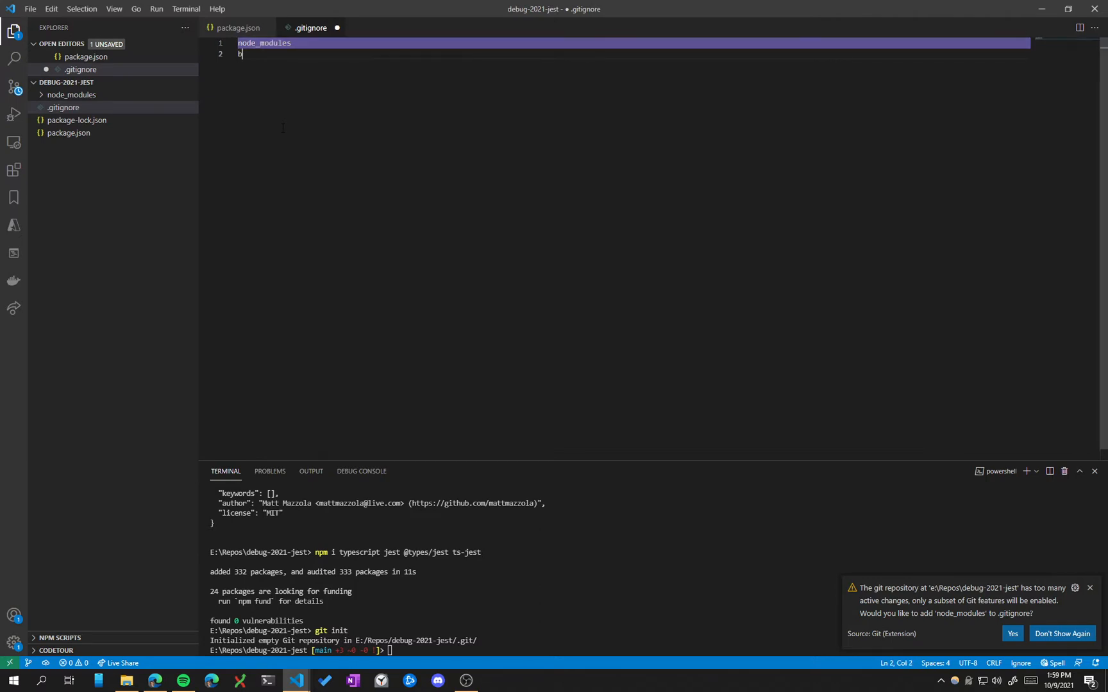
text(uild)
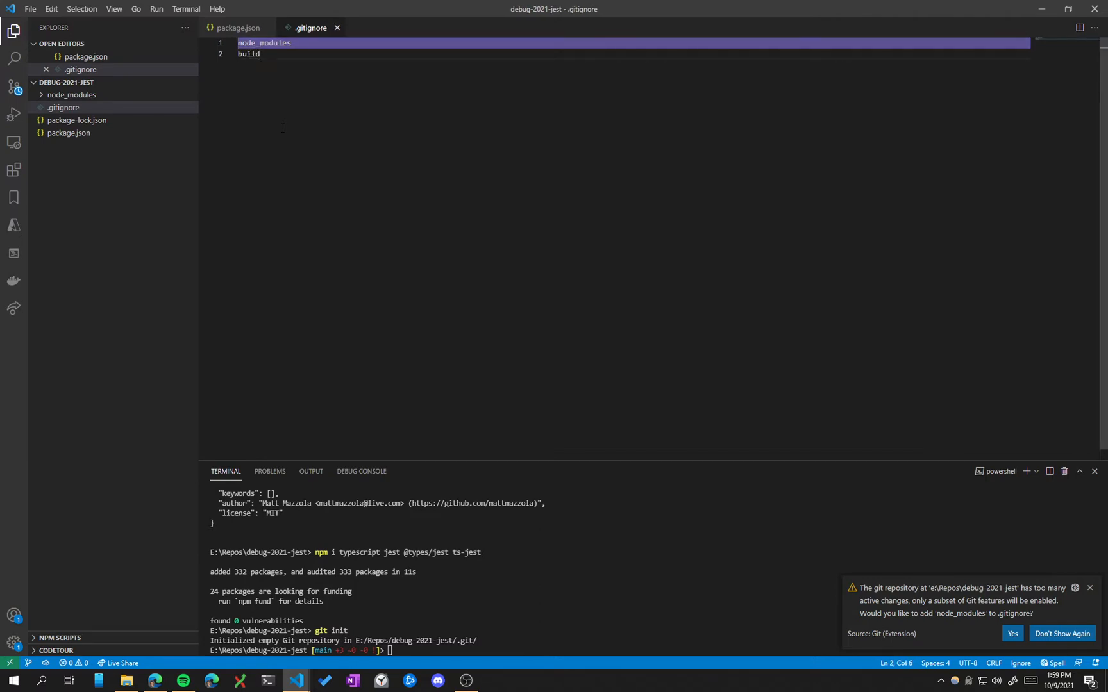
text(di)
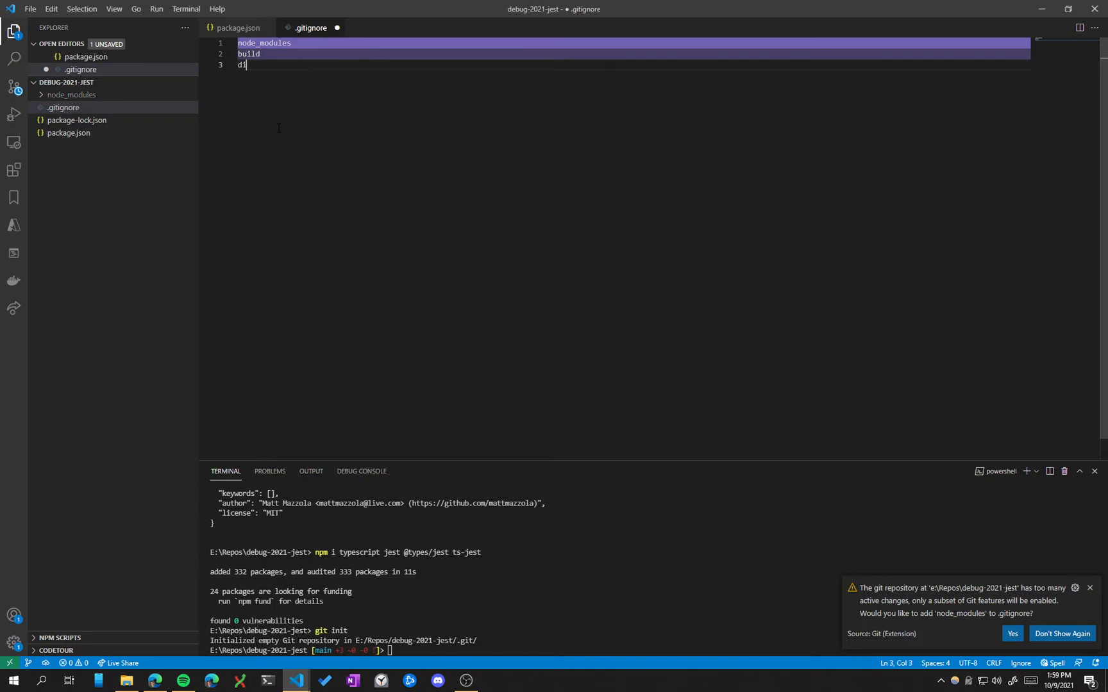
text(st)
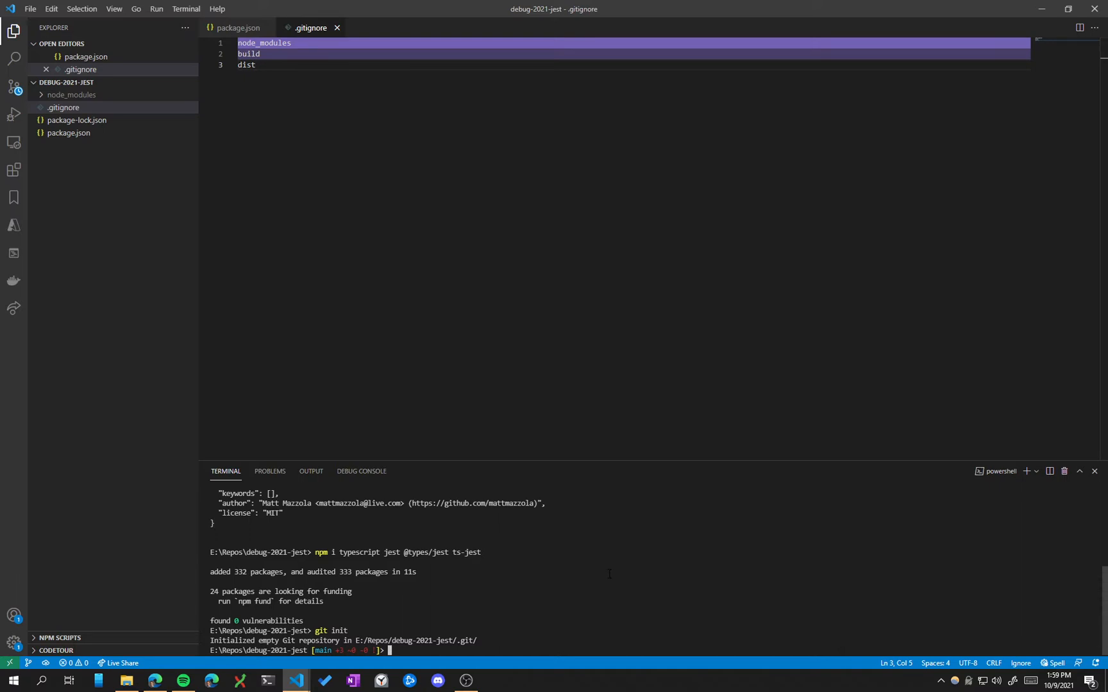
- Run npx tsc --init to generate tsconfig.json targeting ES5 with CommonJS modules
text(npx)
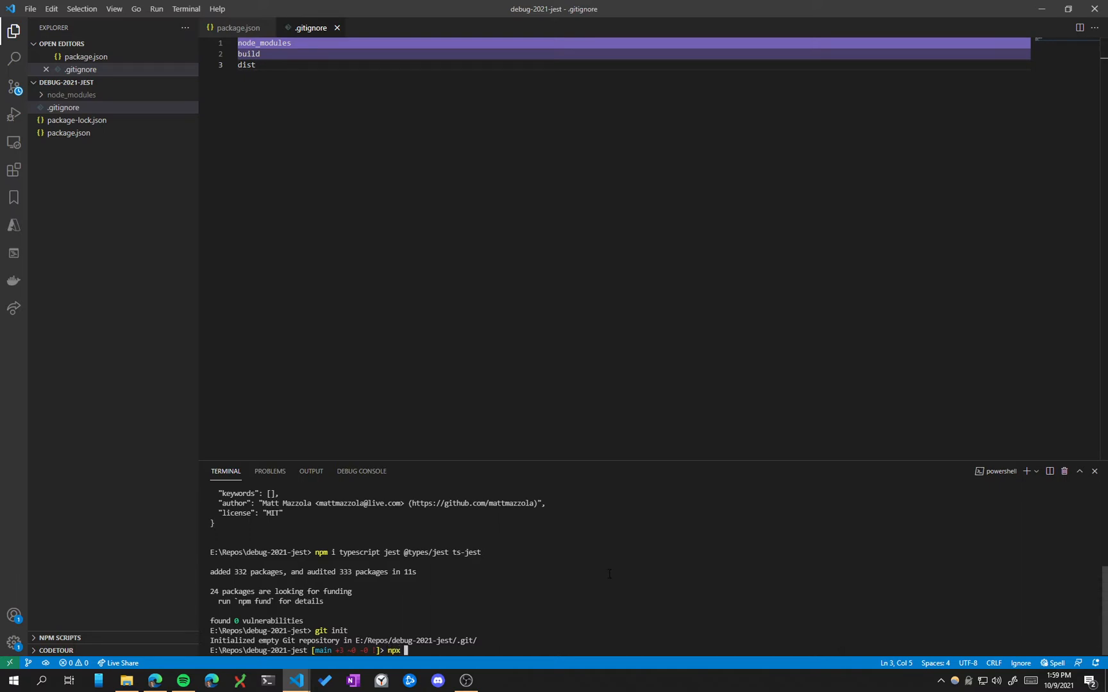
text(ts)
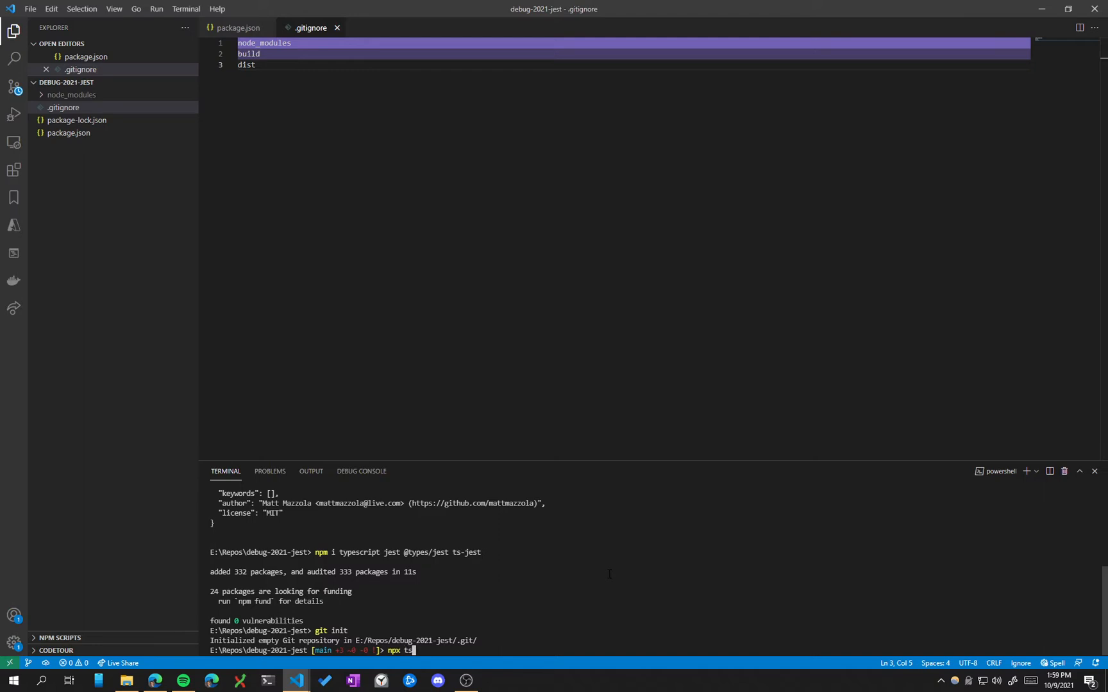
text(c --init)
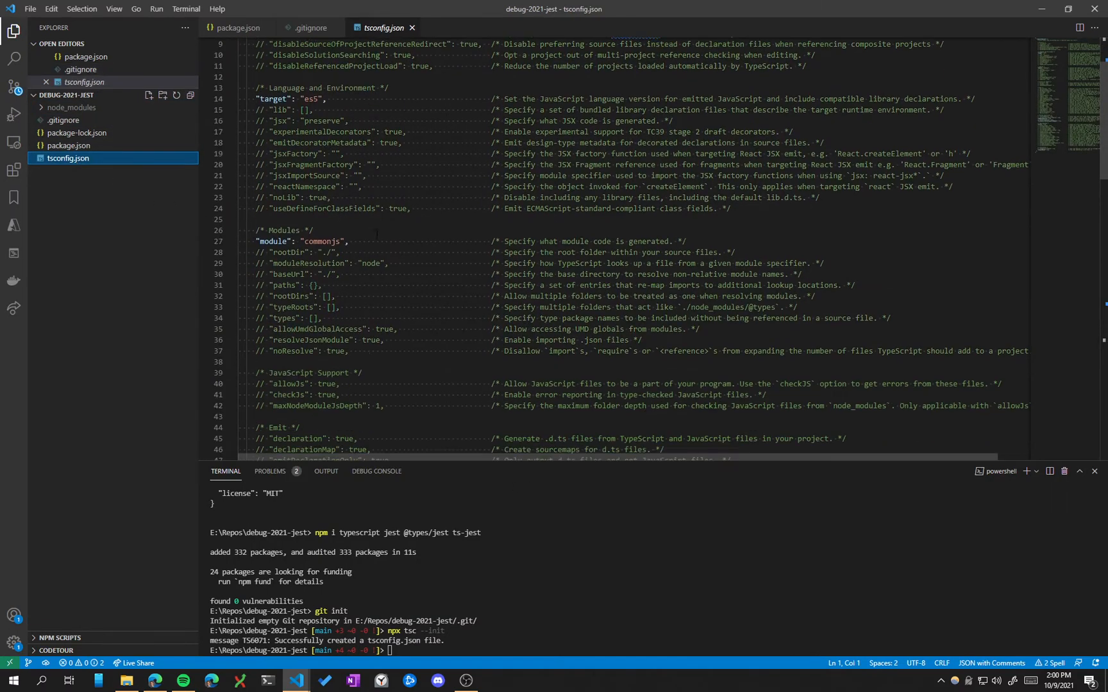
- Set outDir to ./build and lib to es2021 in tsconfig.json, then save it
scroll(down, 3)
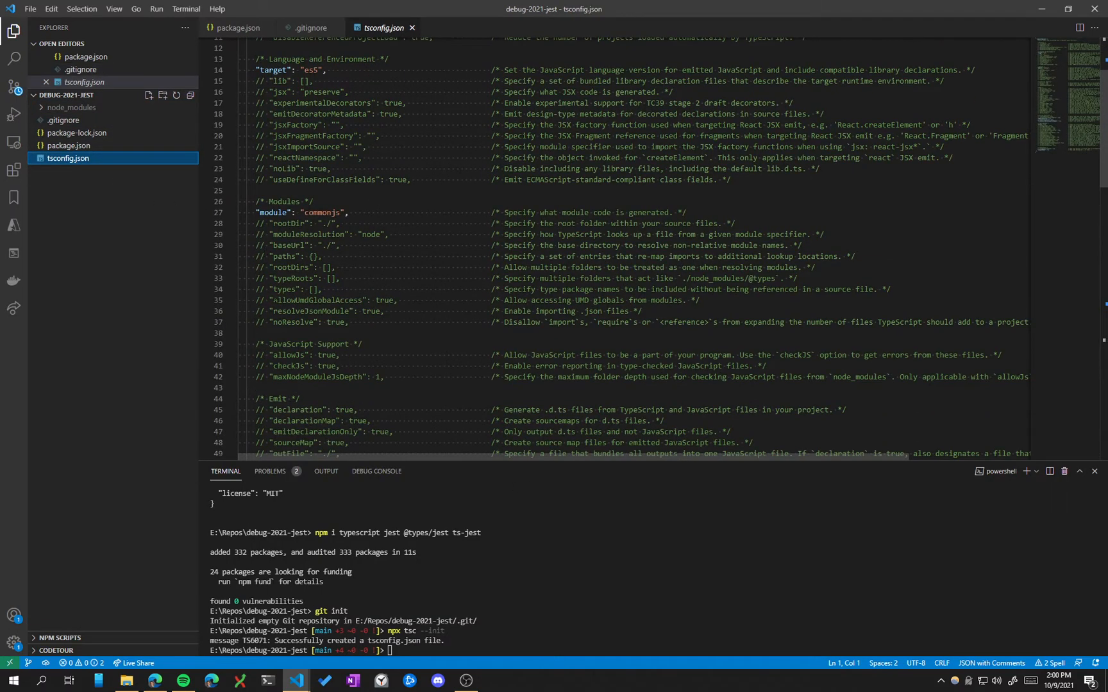
scroll(down, 3)
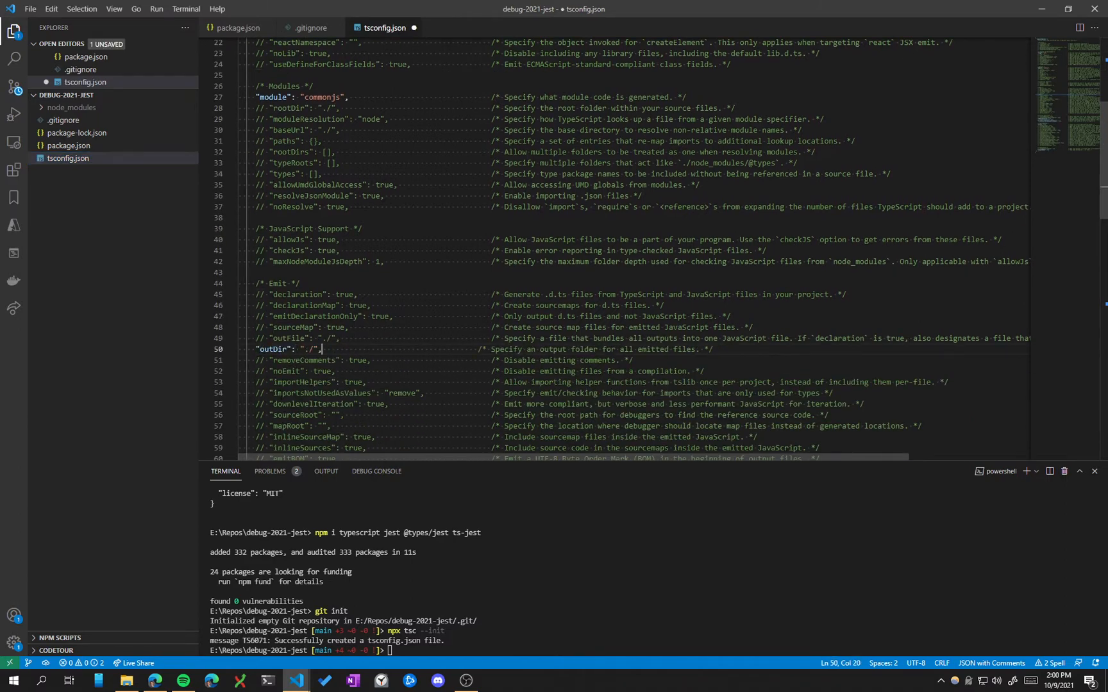
text(build)
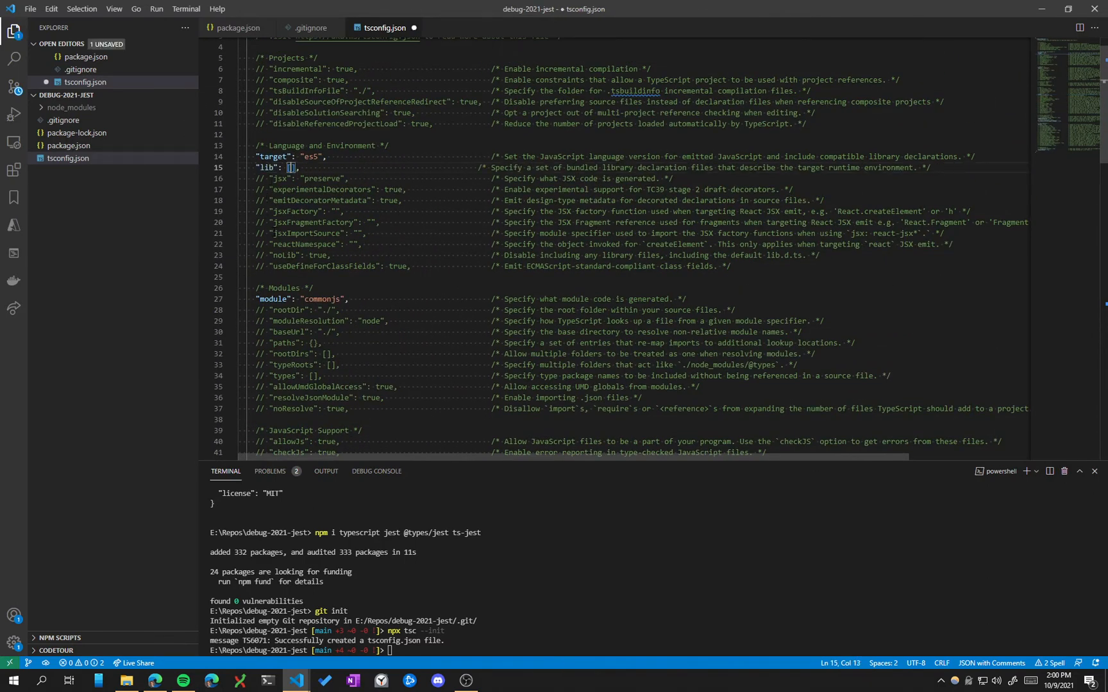
text(es2021)
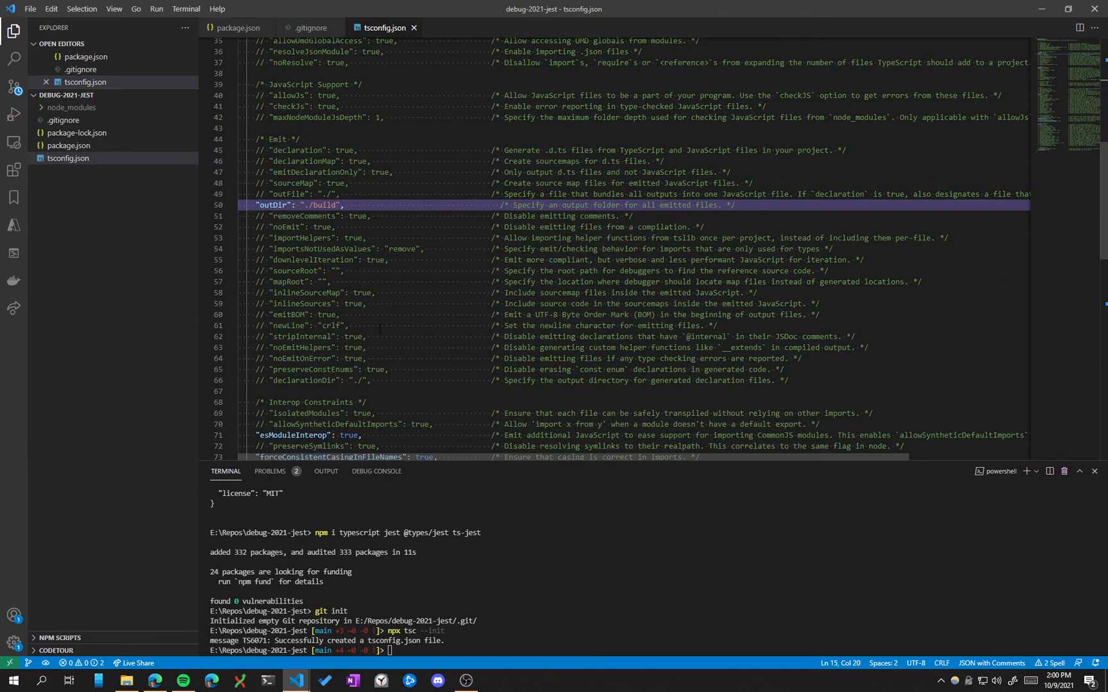
scroll(down, 3)
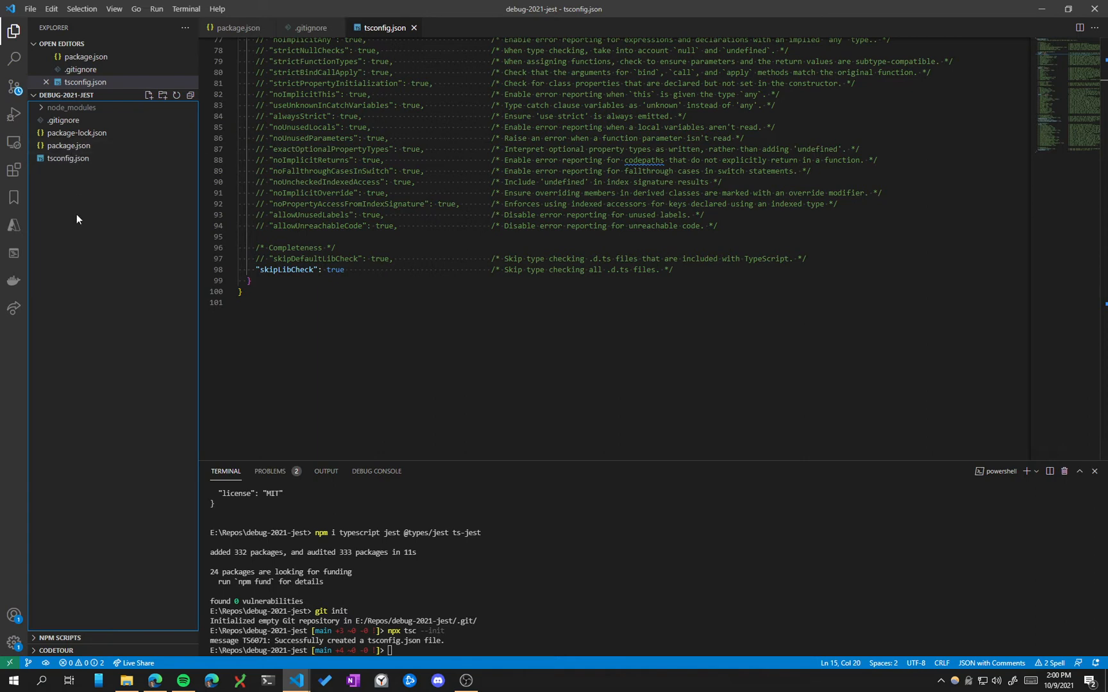
mouse_move(80, 221)
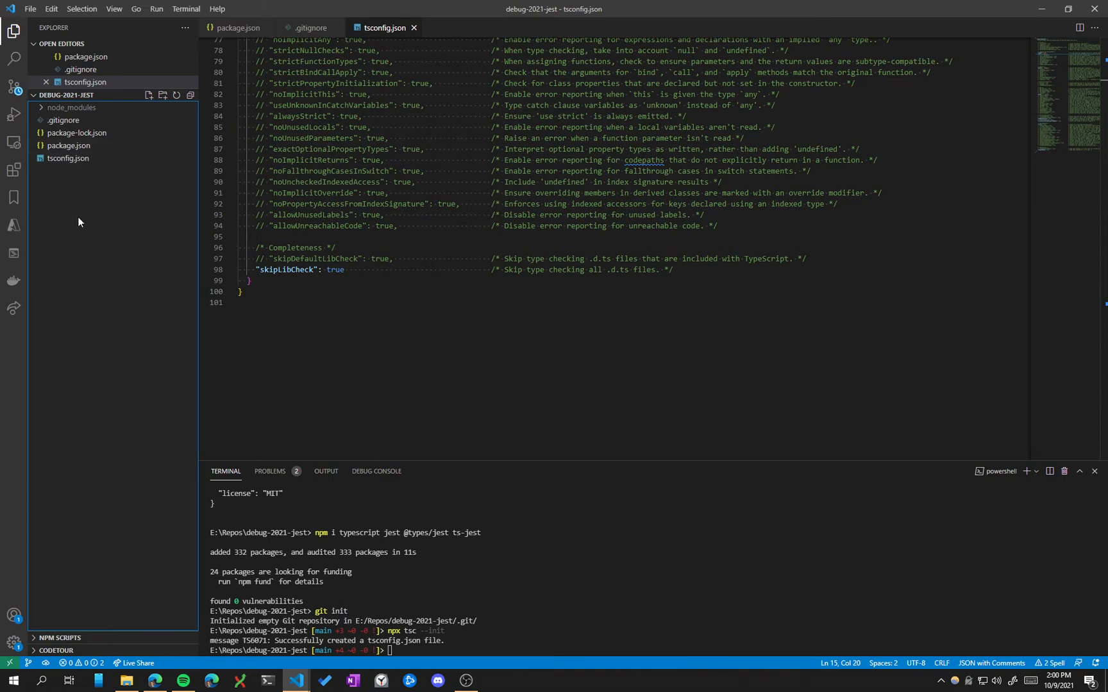
- Create a new src/index.ts file from the Explorer
click(149, 95)
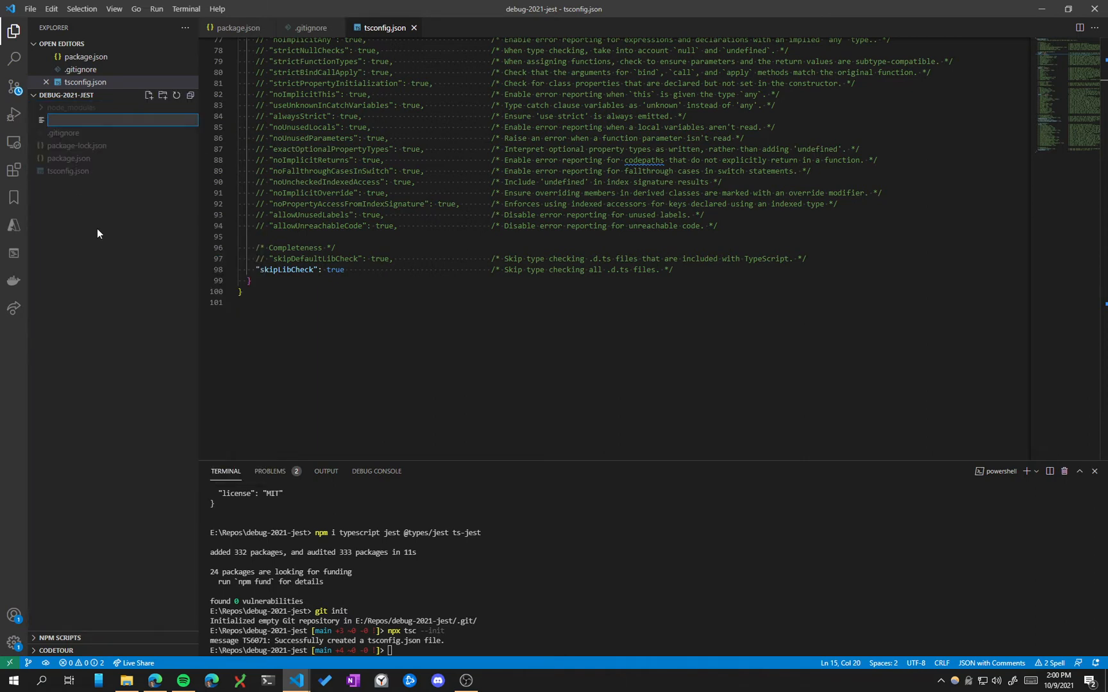
text(src/index.ts)
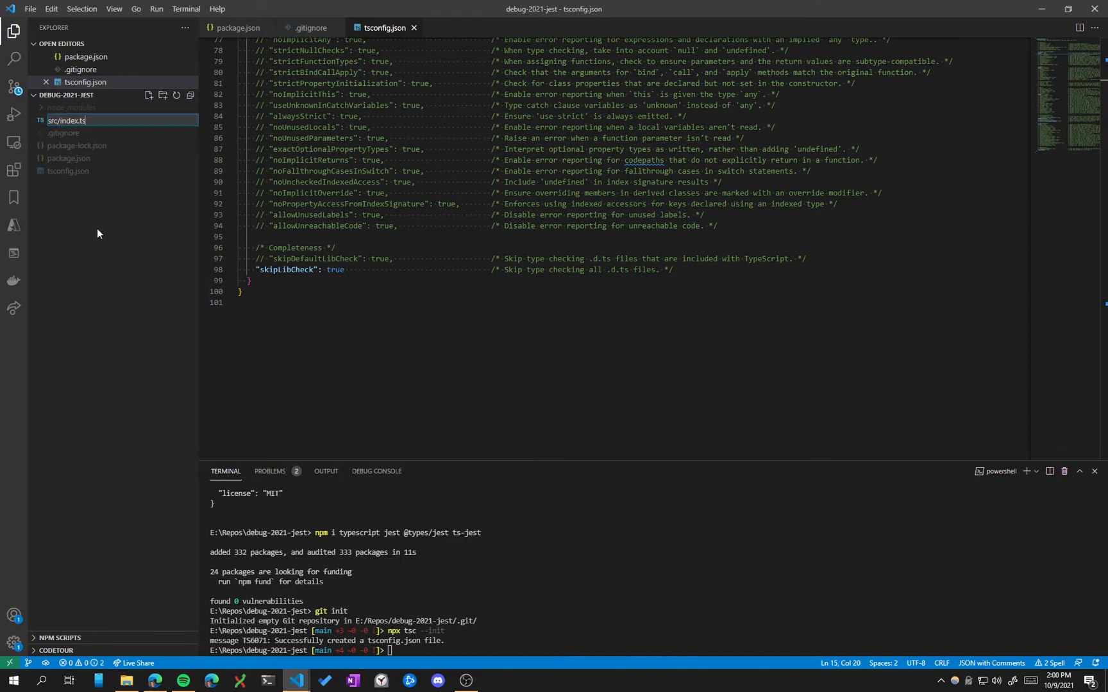
key(Enter)
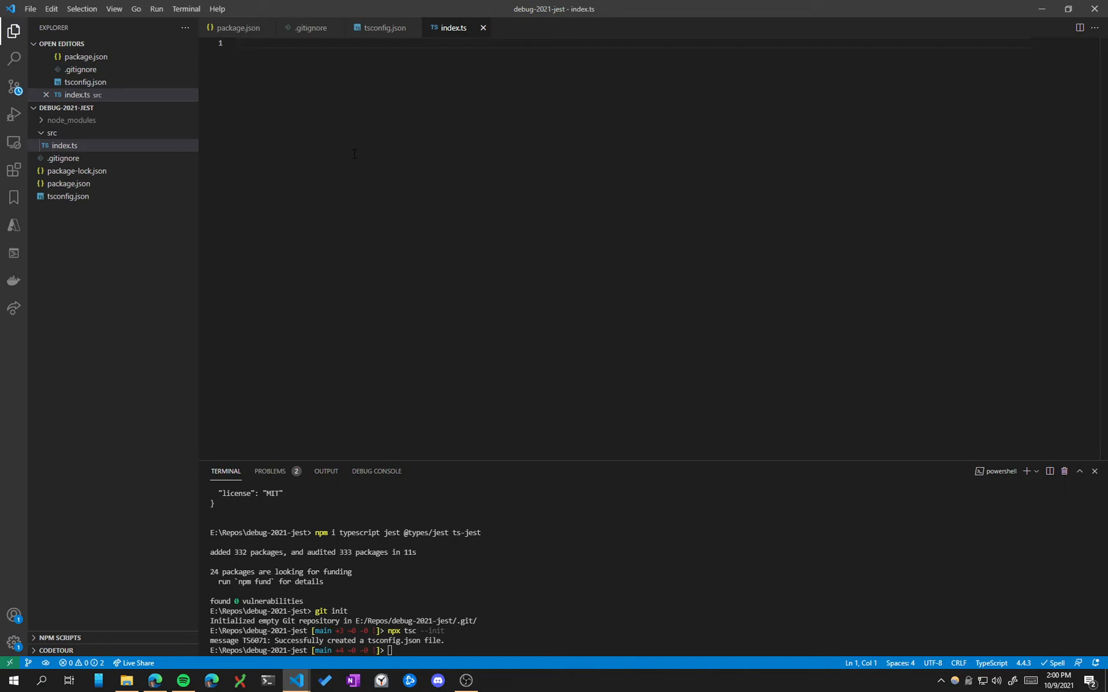
- Write an exported add(a: number, b: number) function returning a + b
text(export f)
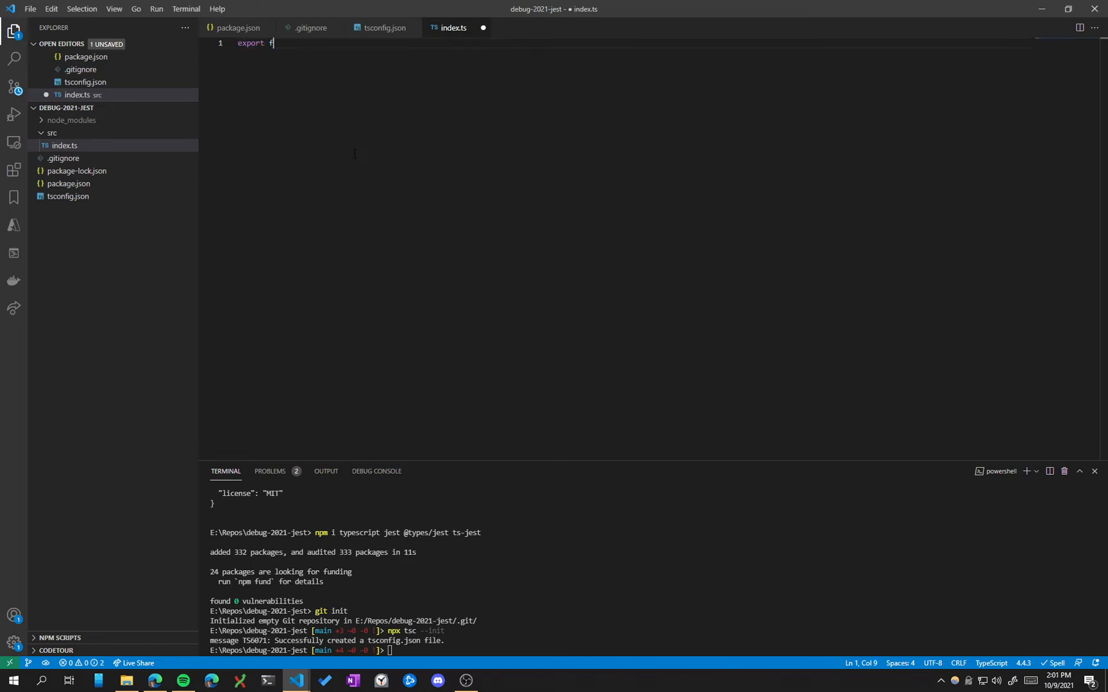
text(unction add((a))
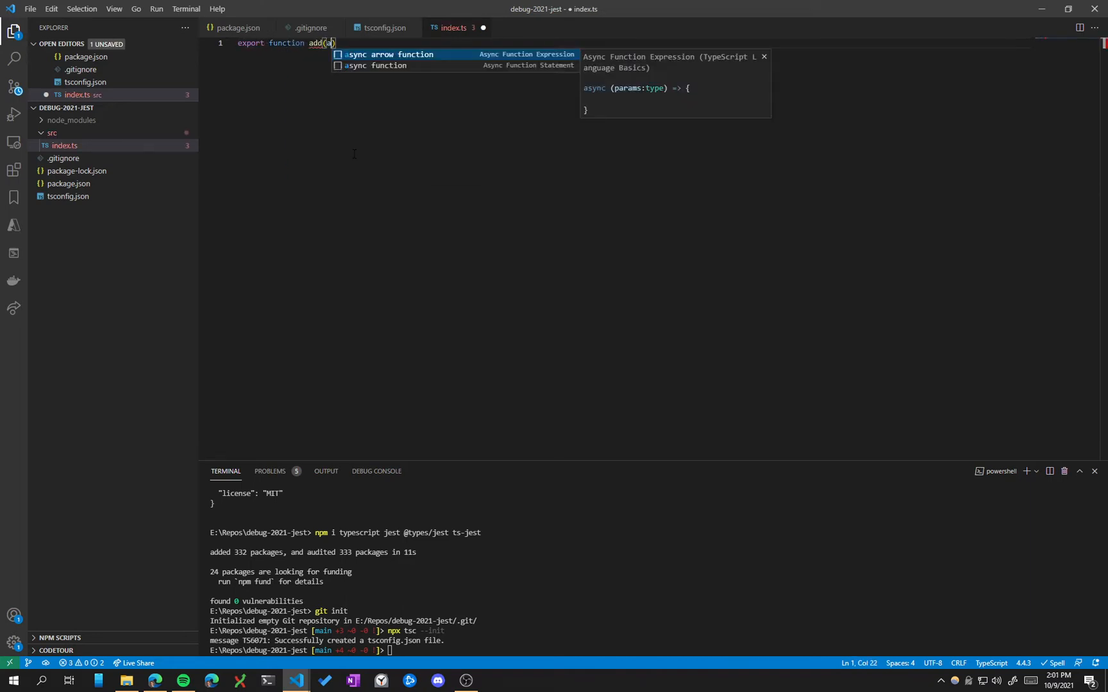
text(: number, b: number)
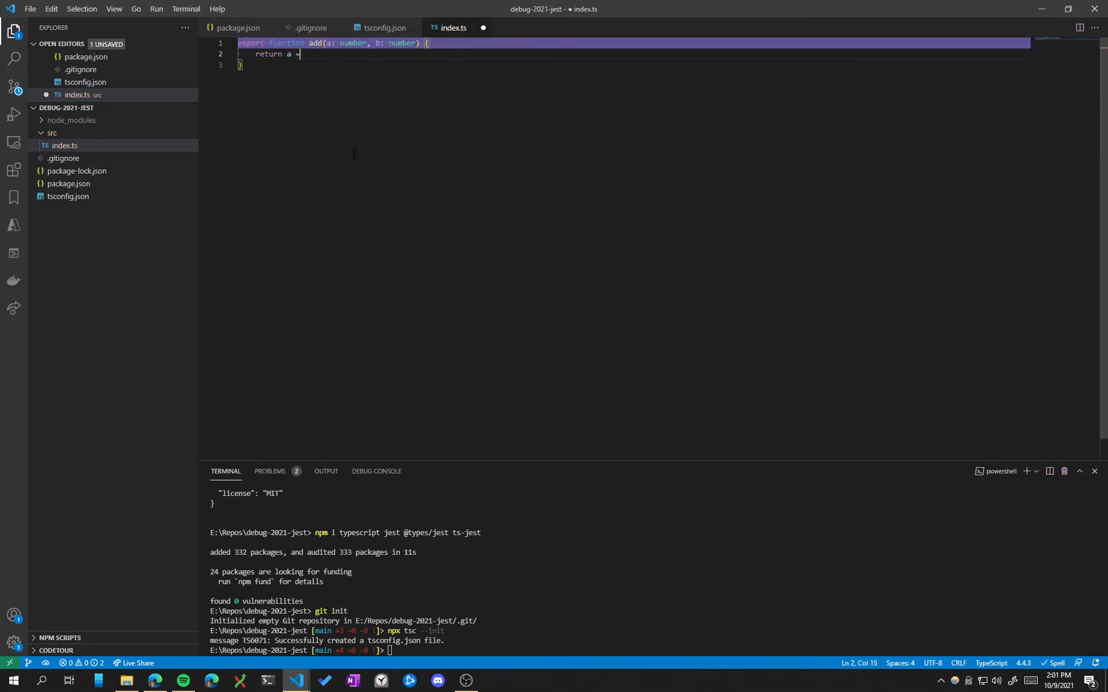
text(+ b)
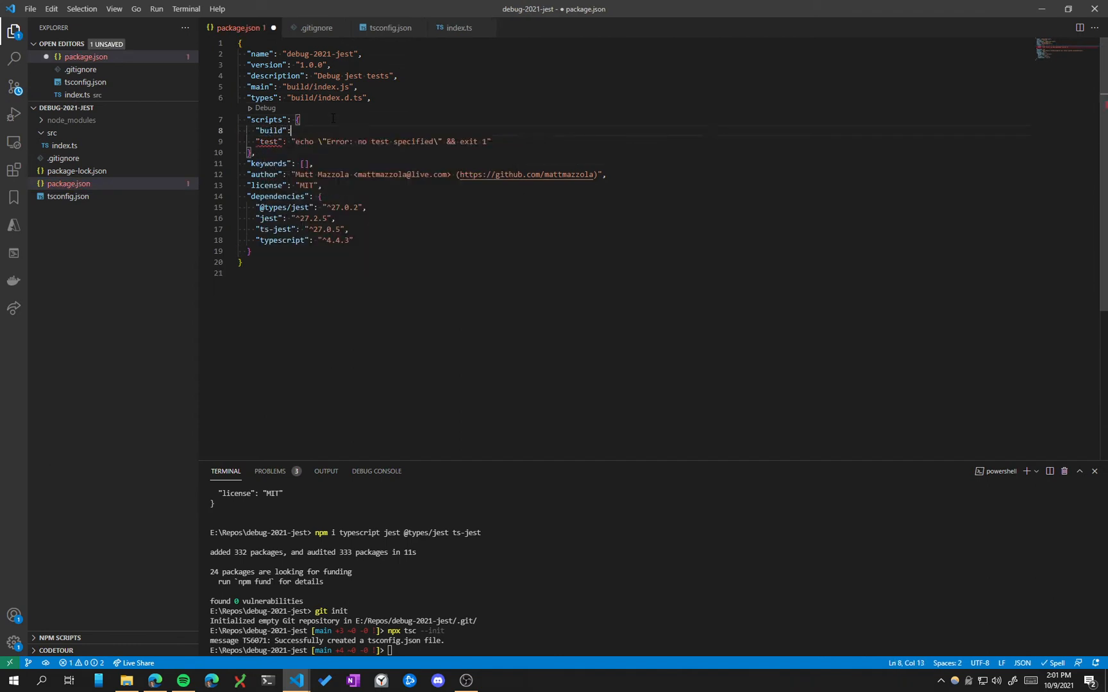
- Add scripts build "tsc", prestart "npm run build" and start "node .", then save package.json
text(tsc",)
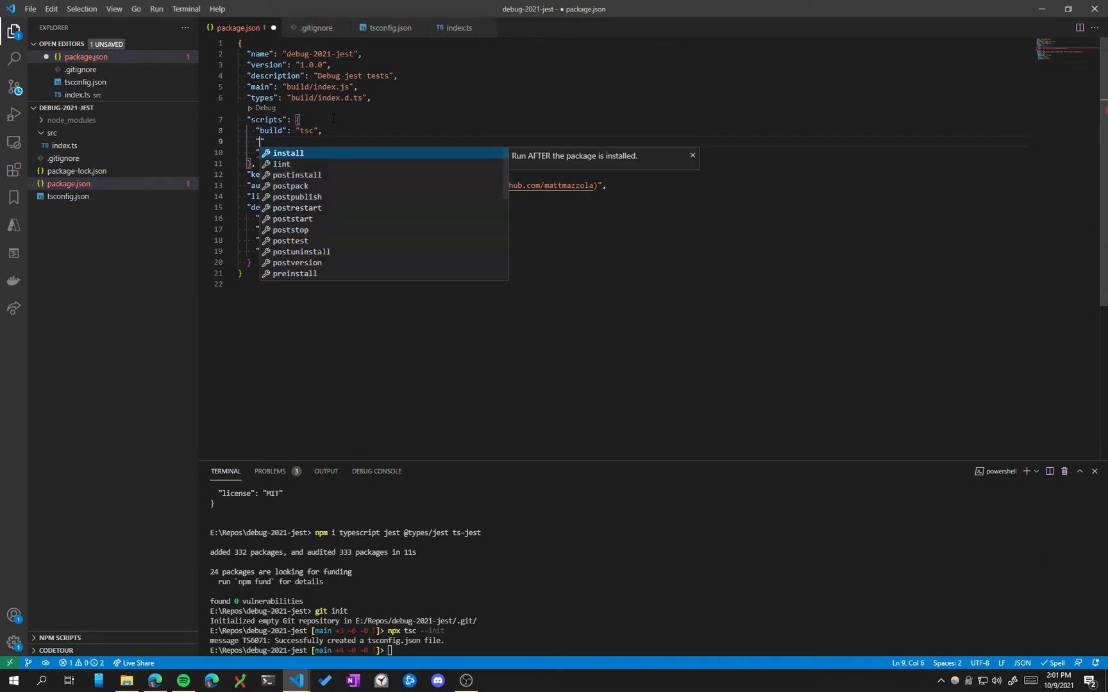
text(prestart":)
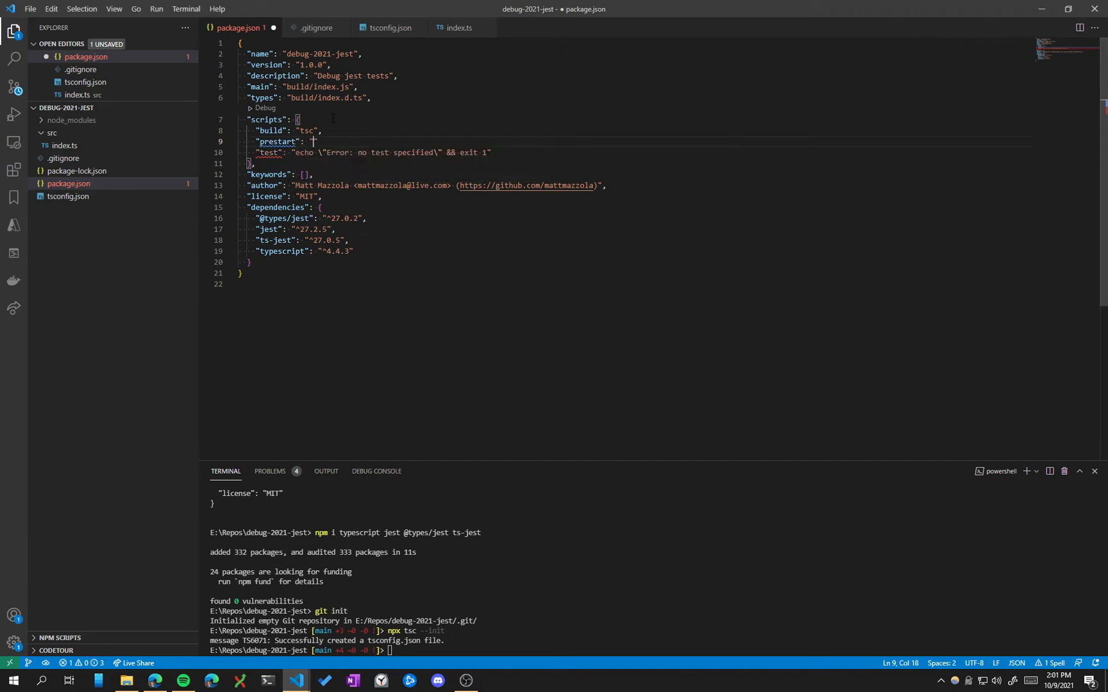
text(npm run build",)
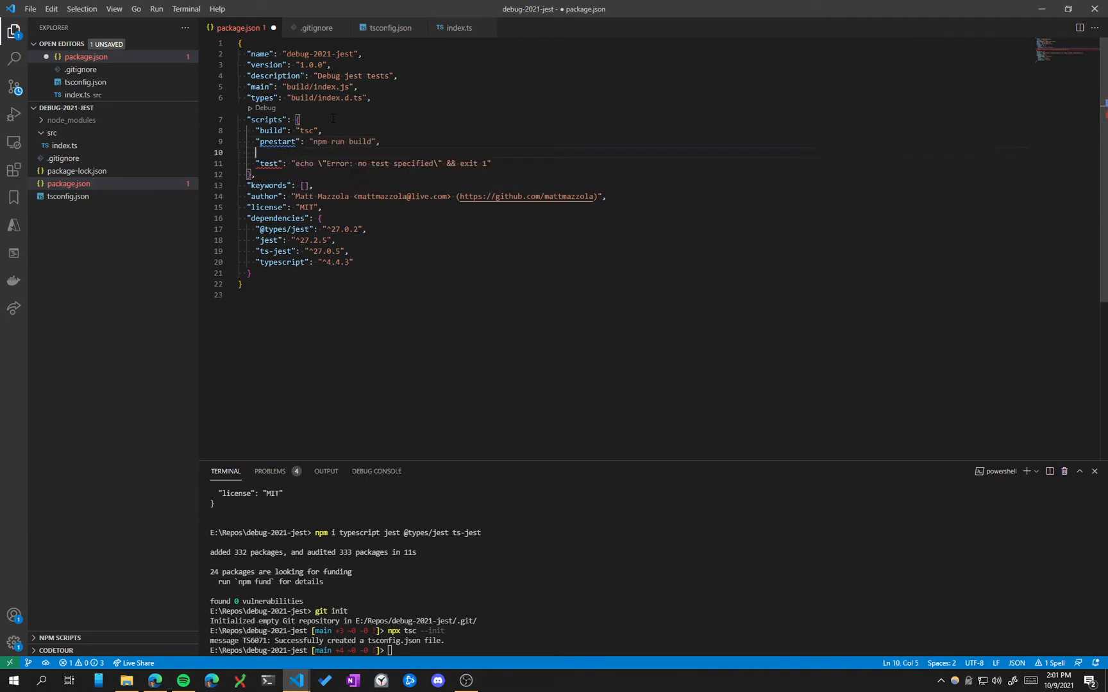
text("start": ")
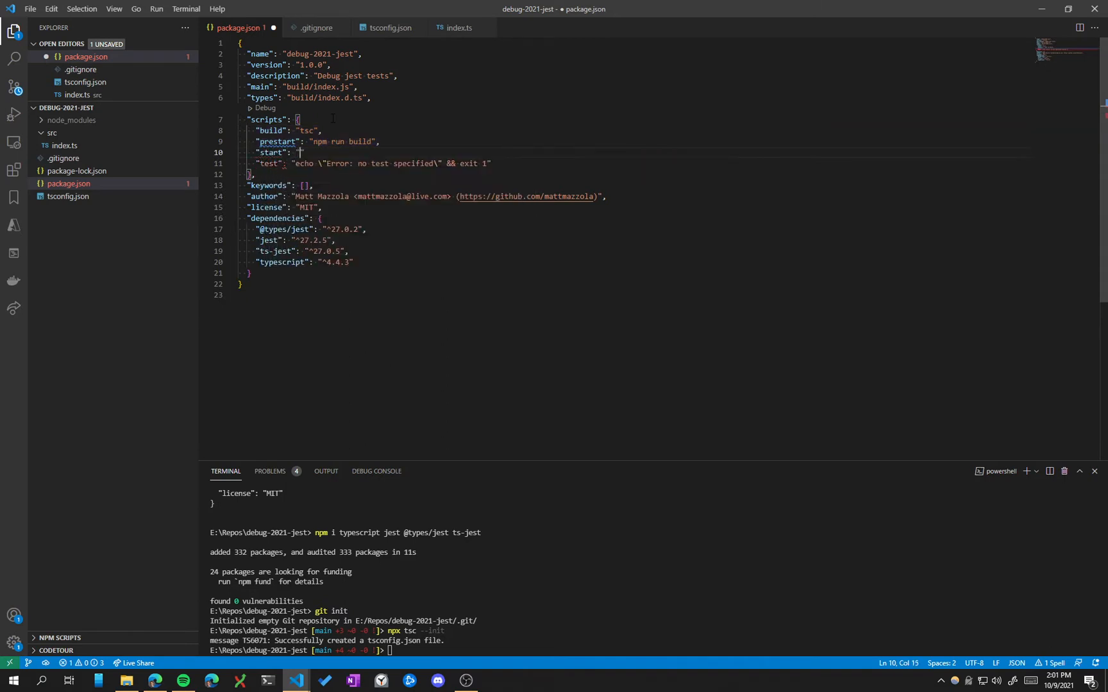
text(node .",)
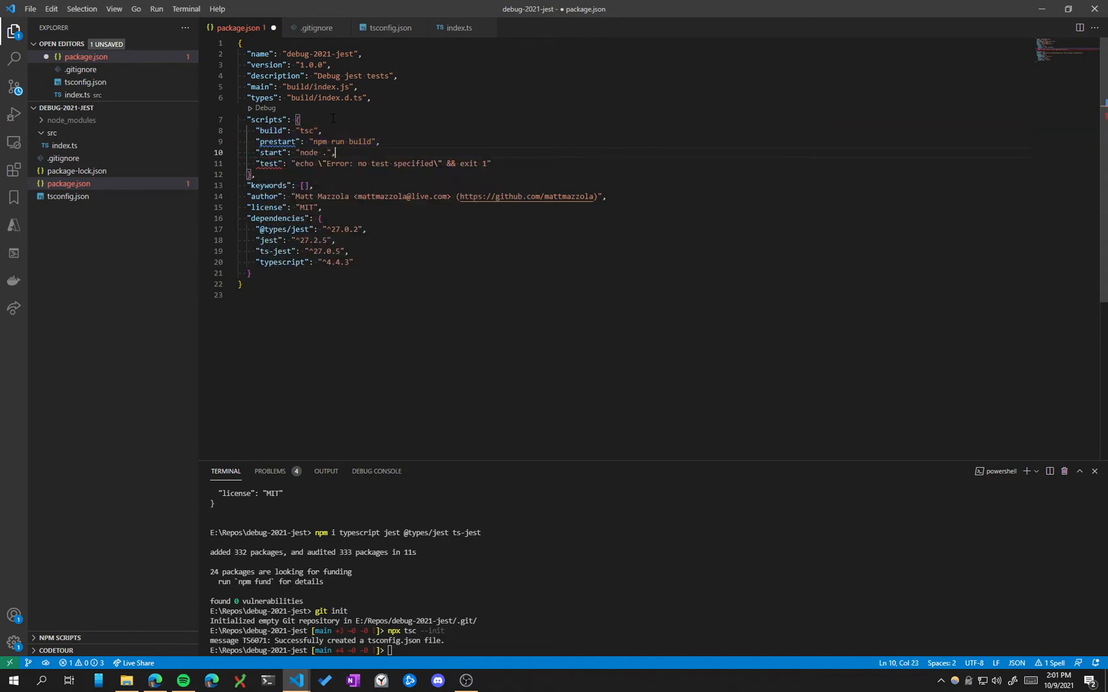
key(ctrl+s)
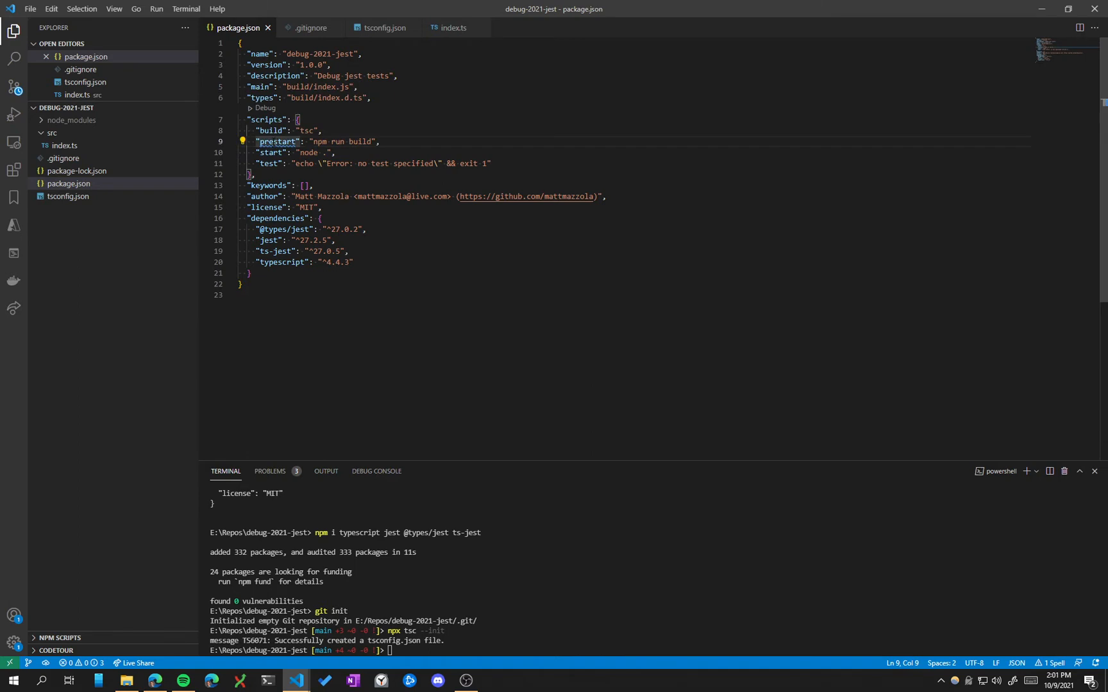
- Highlight the prestart and start script names to point them out
double_click(277, 142)
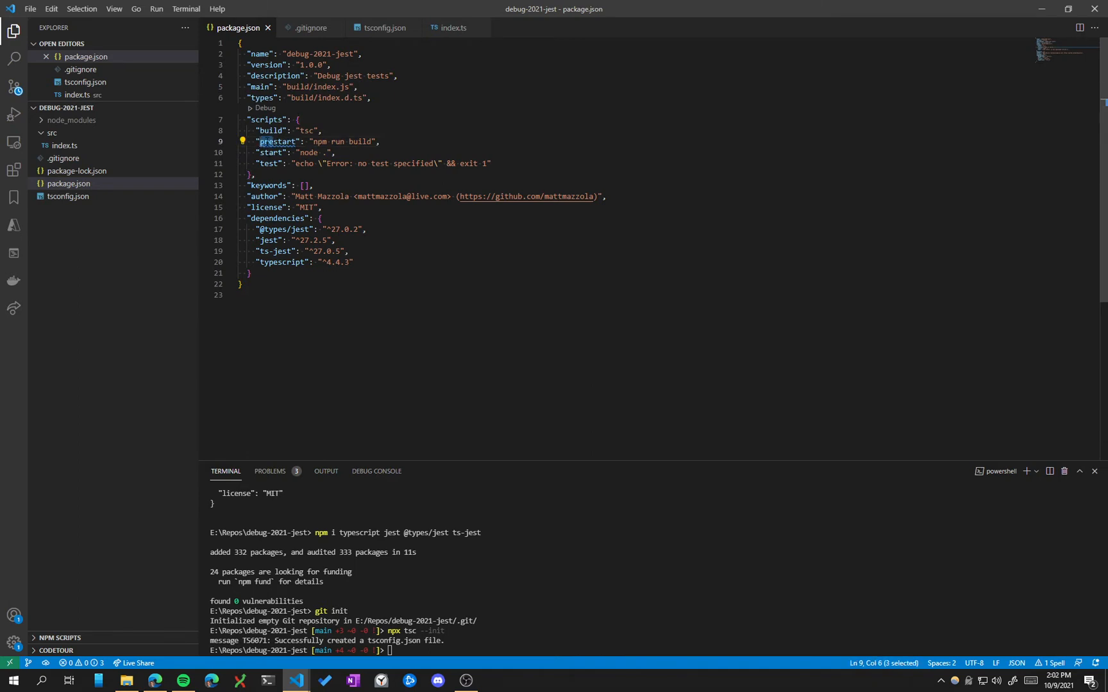
double_click(269, 153)
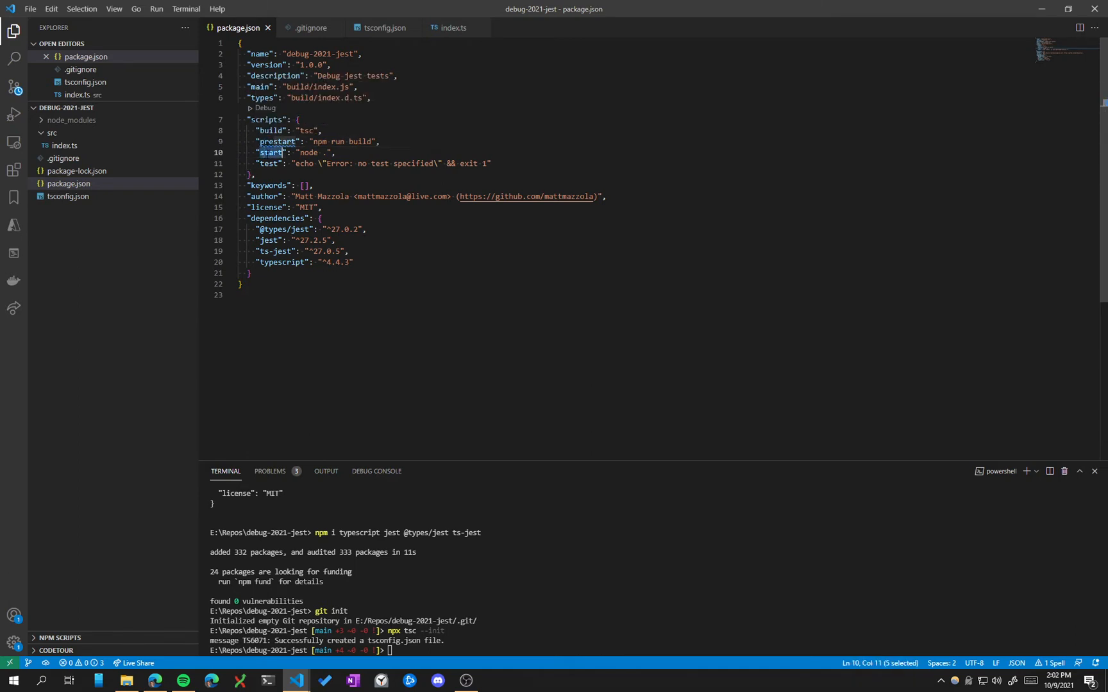
mouse_move(268, 163)
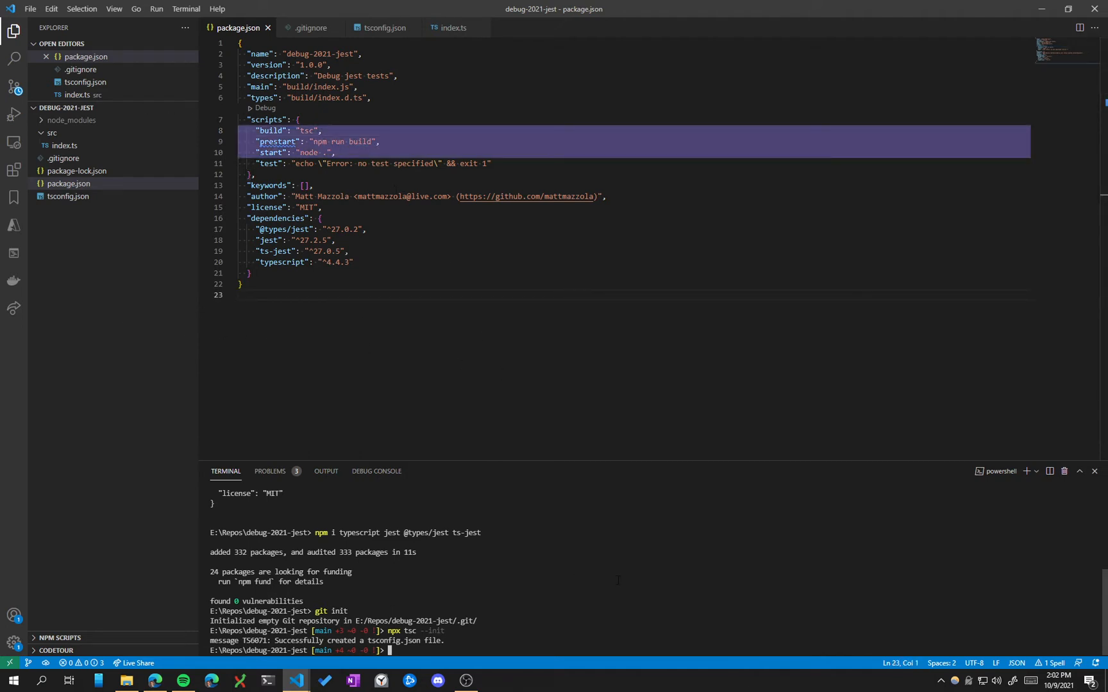
- Run npm start so prestart builds with tsc and node creates the build folder output
text(npm start)
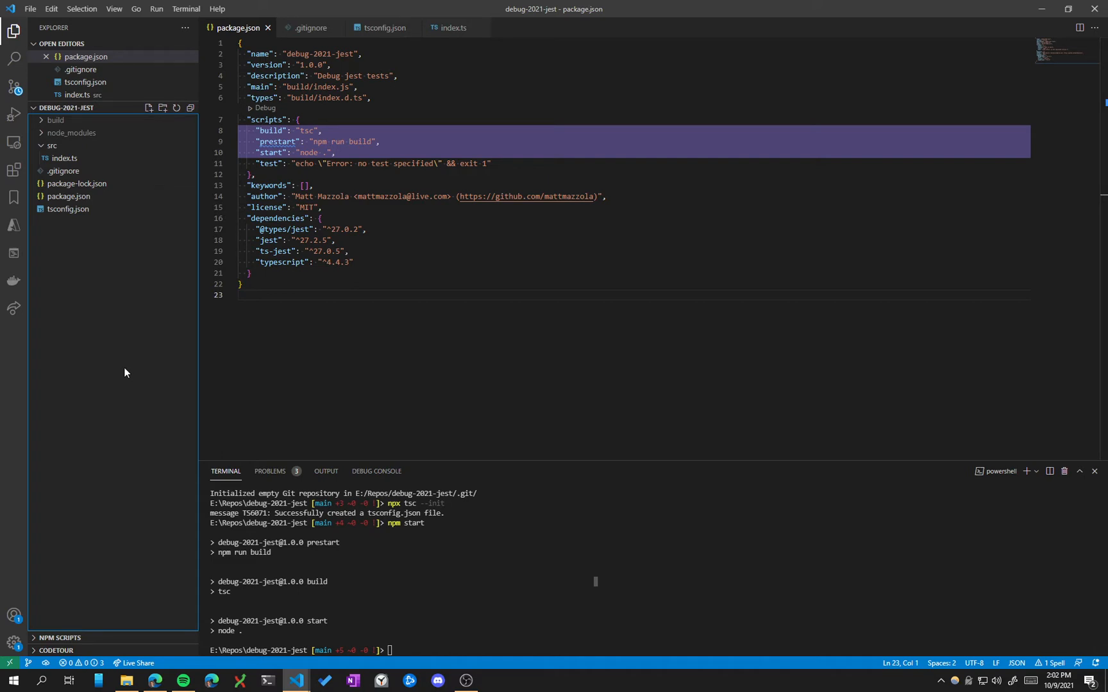
- Create index.test.ts in src, import { add } and start a describe block for add
right_click(51, 146)
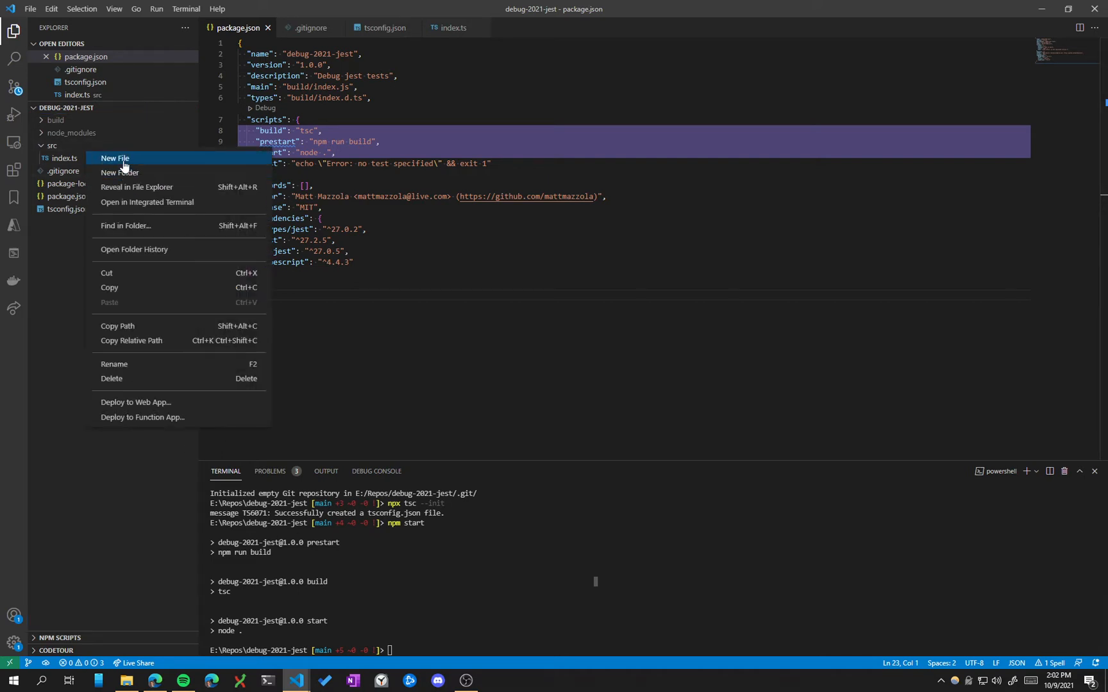
click(115, 157)
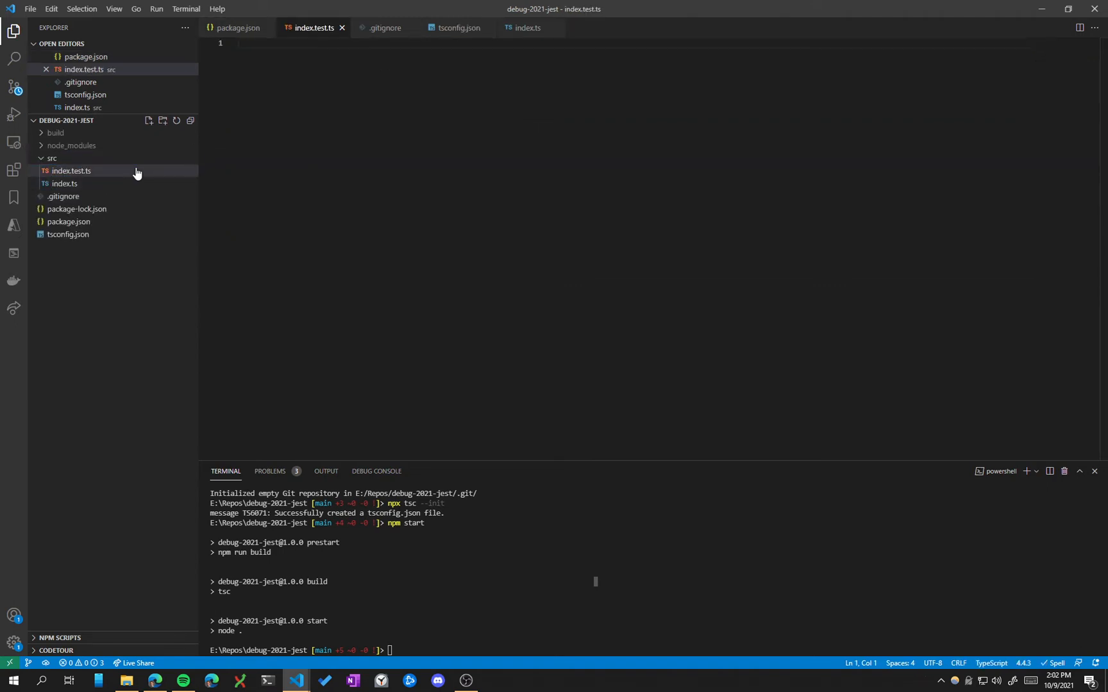
text(import)
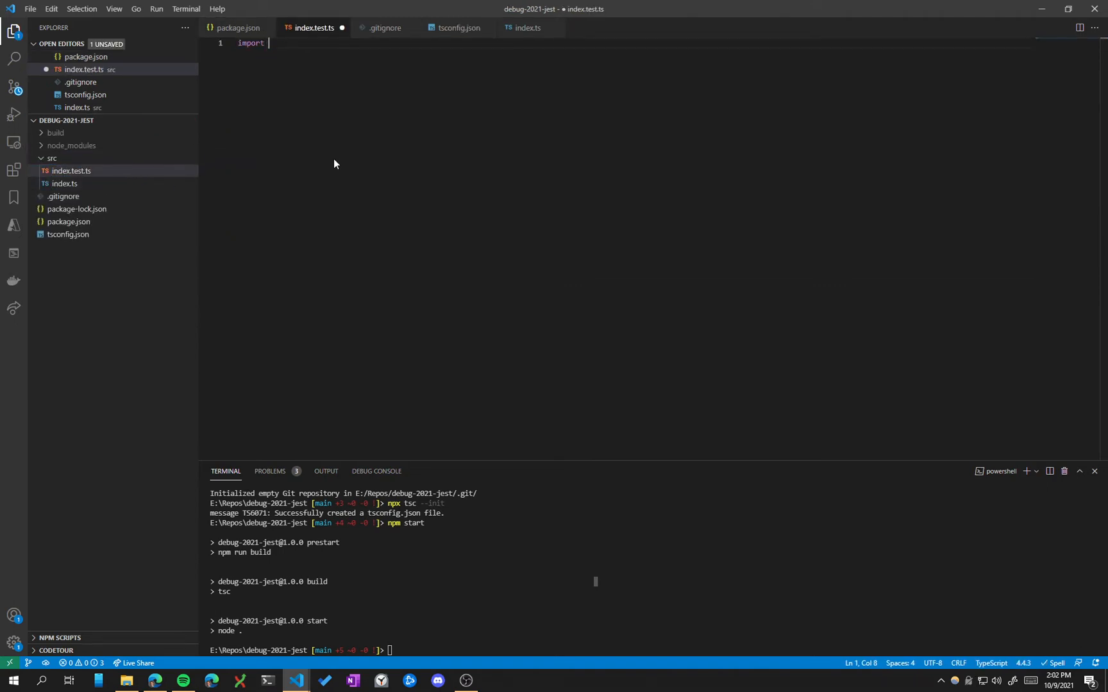
text({ add } from './index)
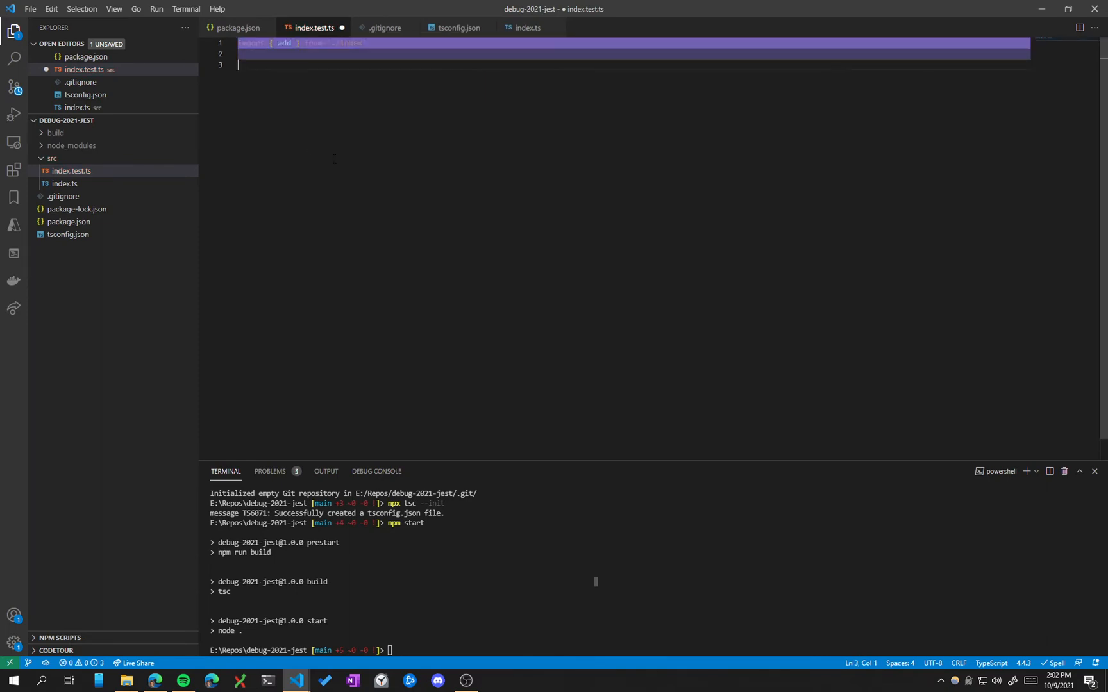
text(describe())
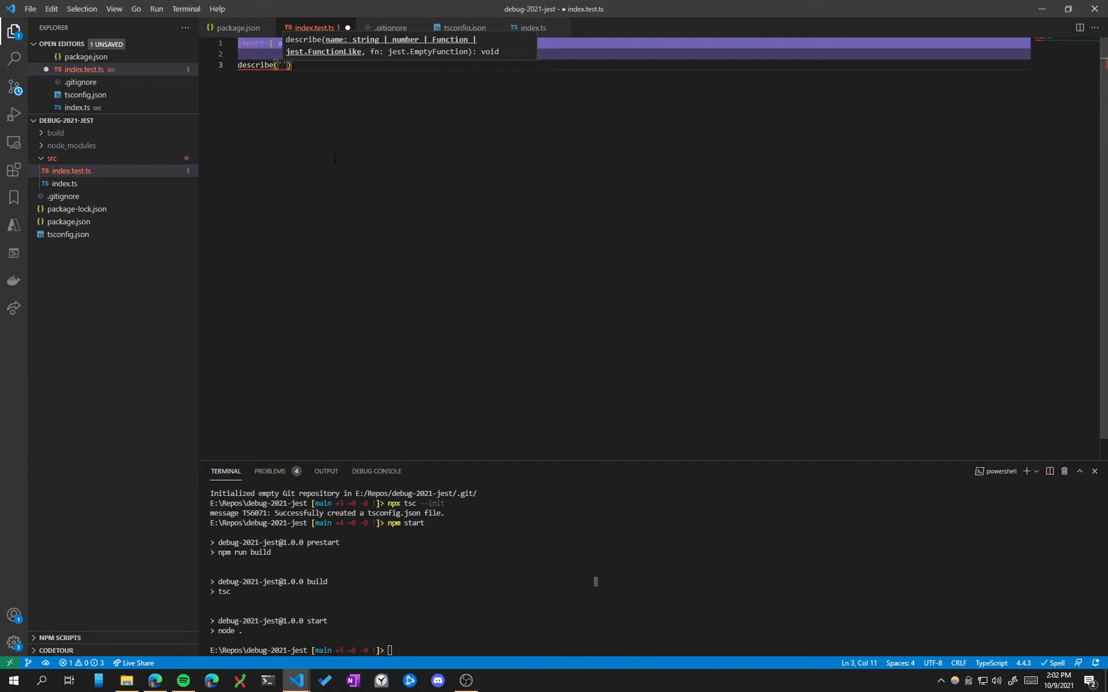
text(add)
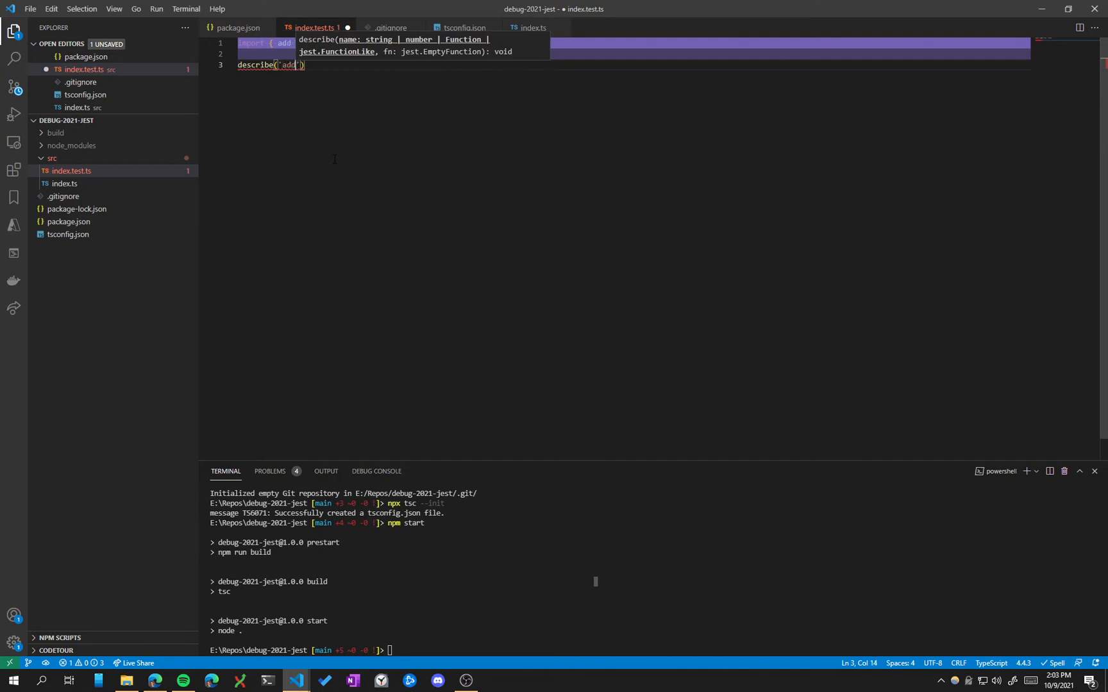
text(, () =>)
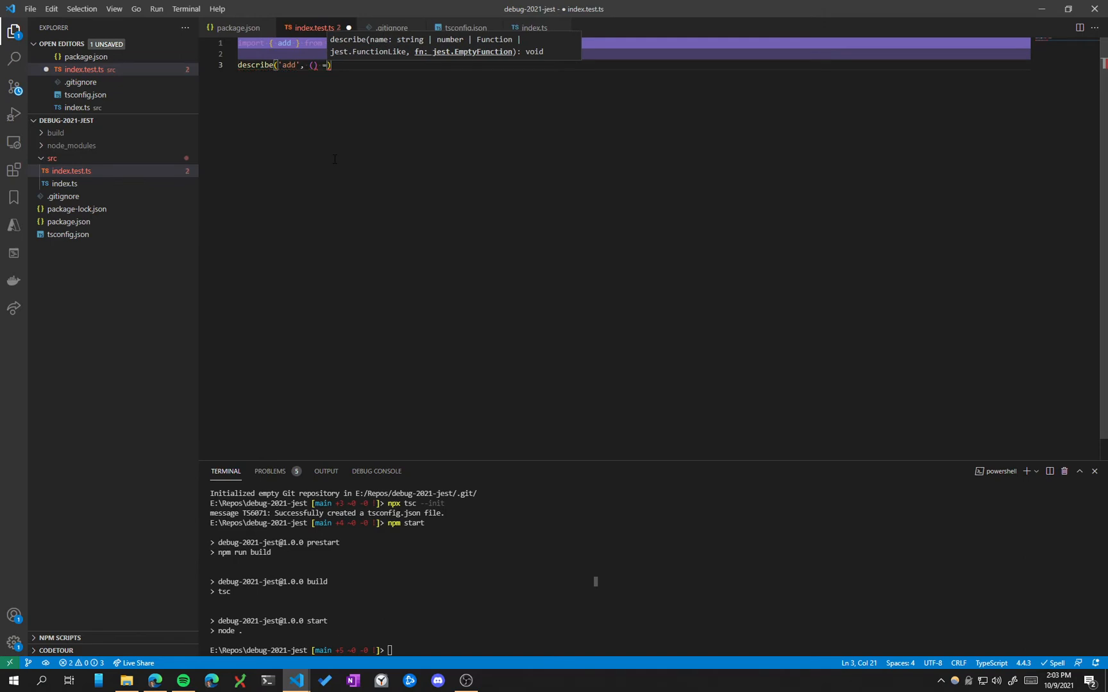
- Write the test 'given number a and b return a + b' expecting add(3,2) toEqual 5
text(test)
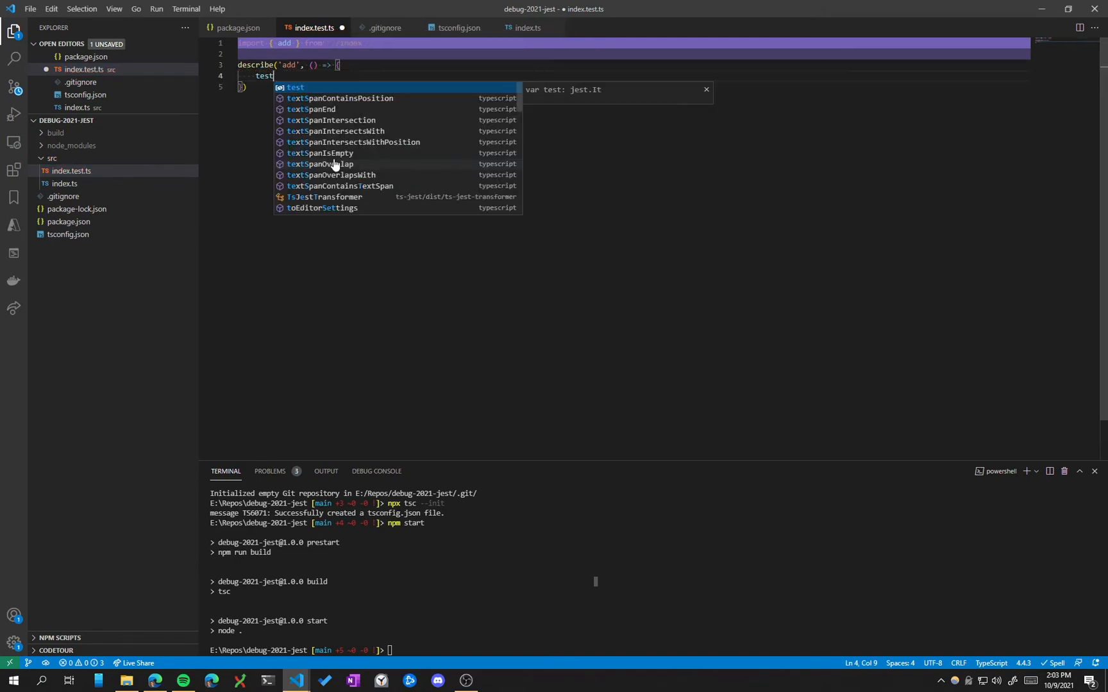
text(('given ')
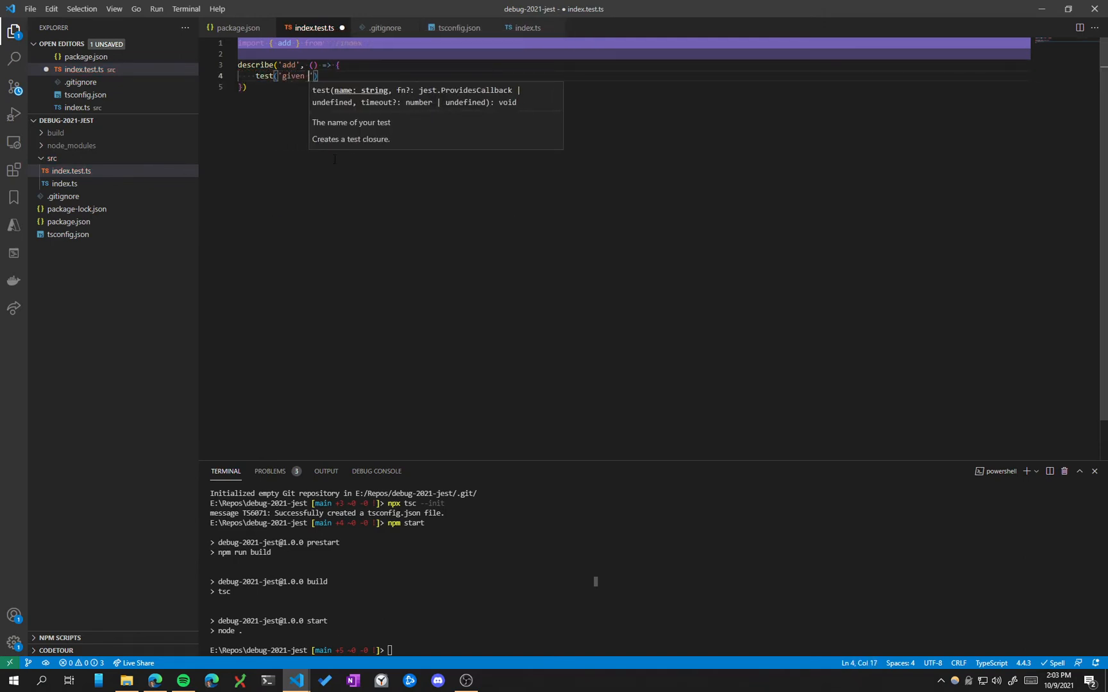
text(number)
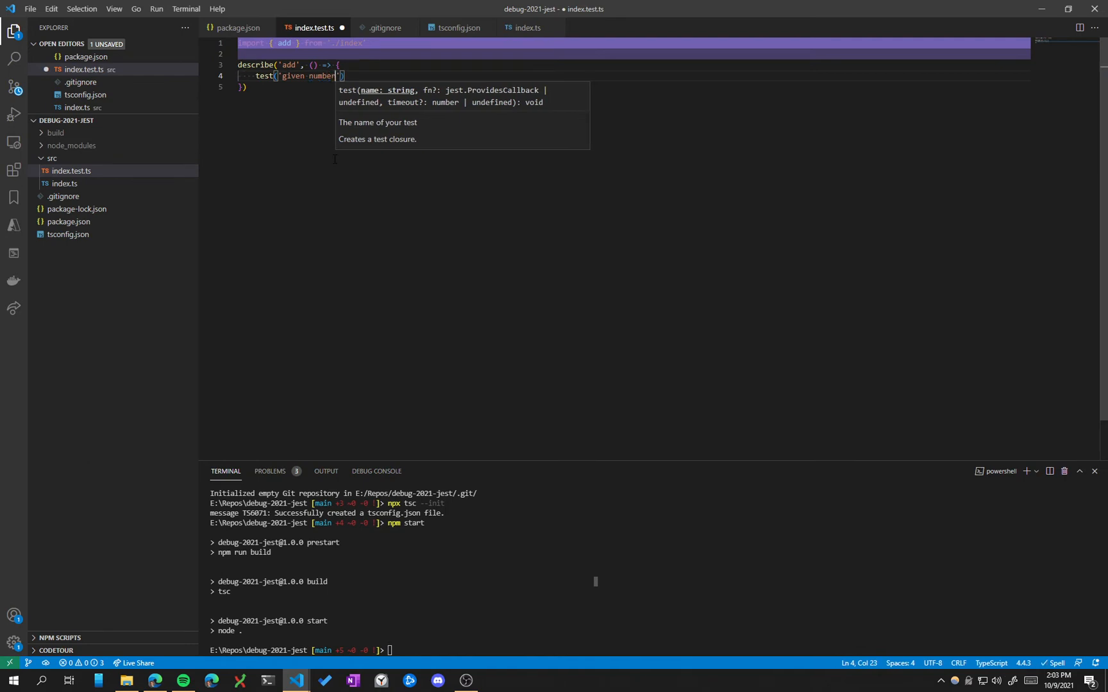
text(a and b)
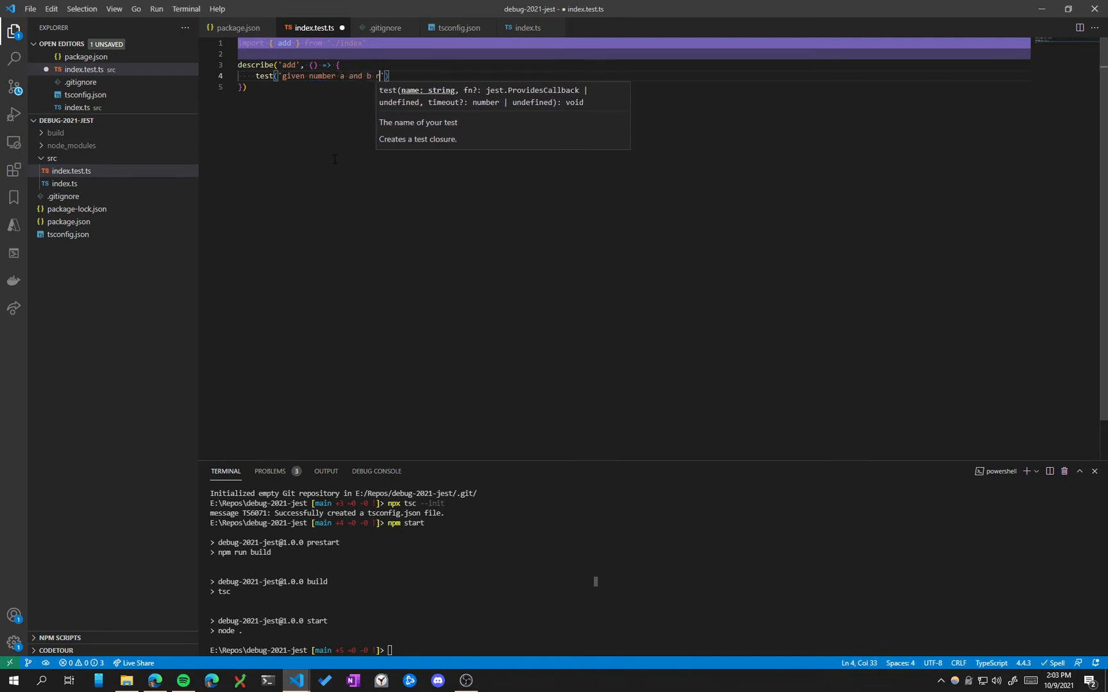
text(return a + b)
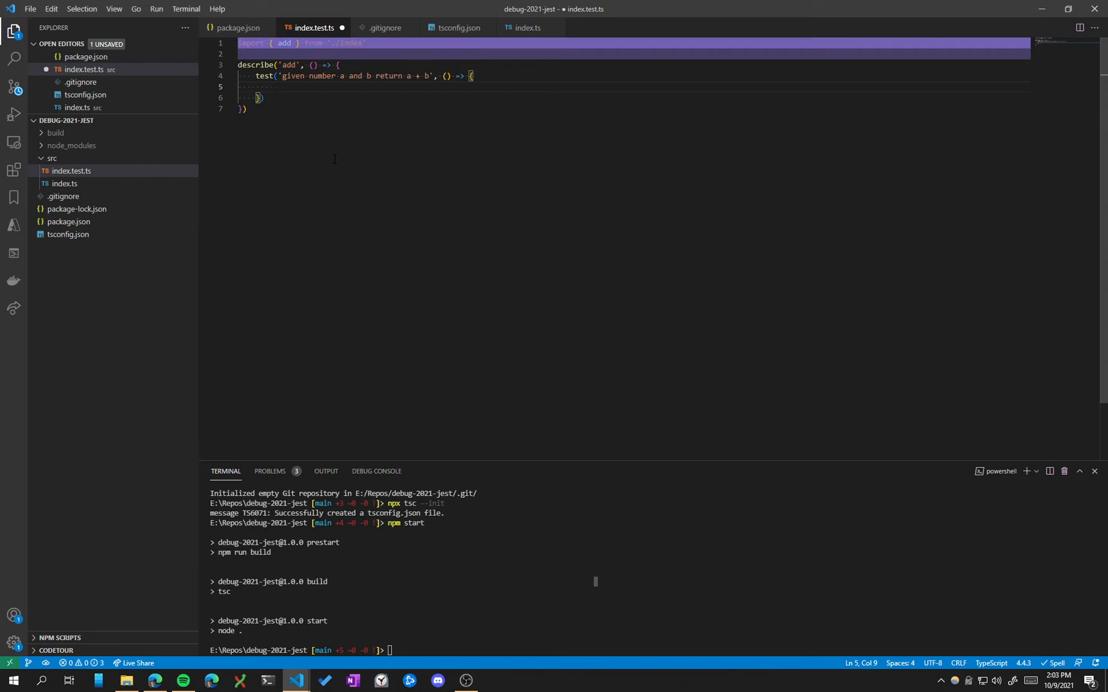
text(expect()
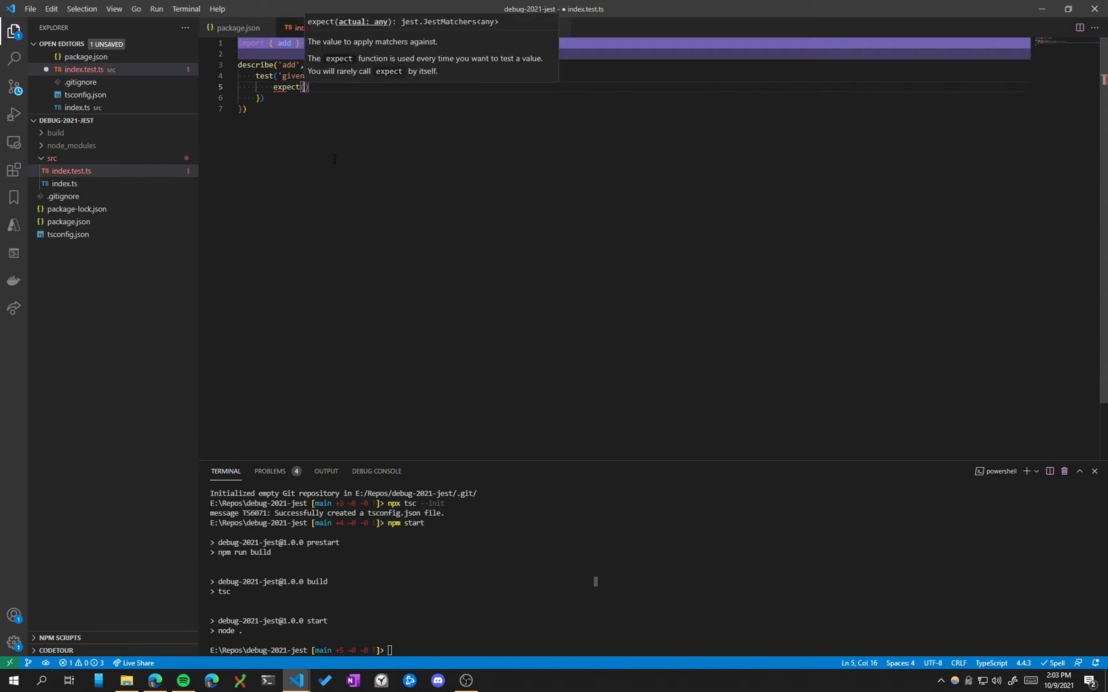
text(add()
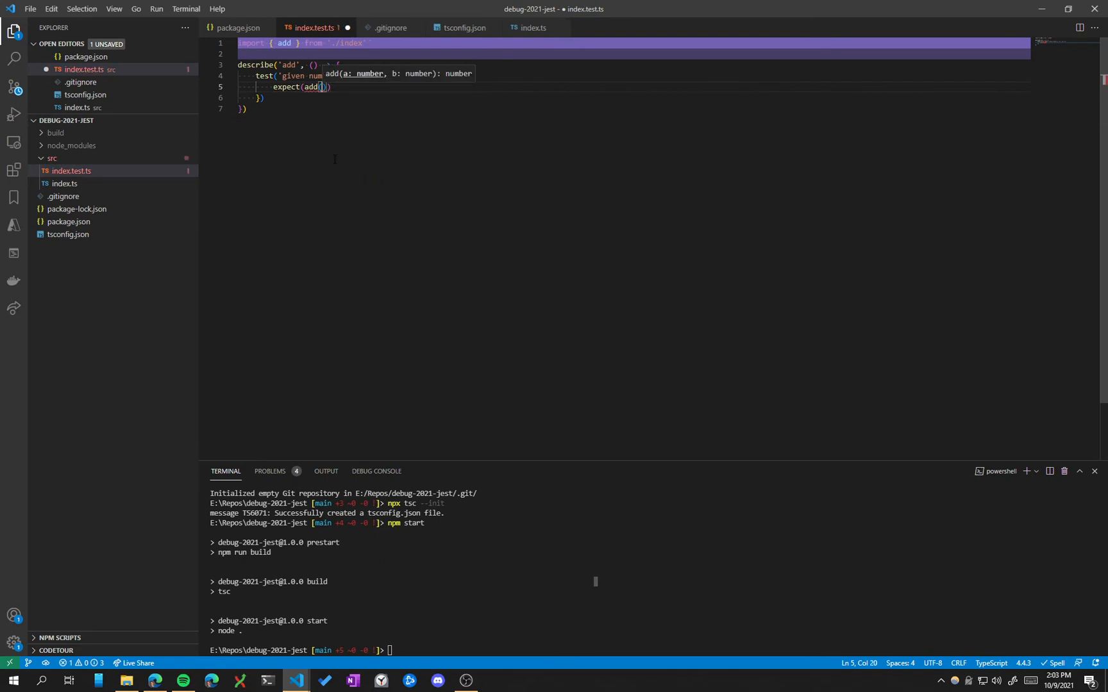
text(3,2)
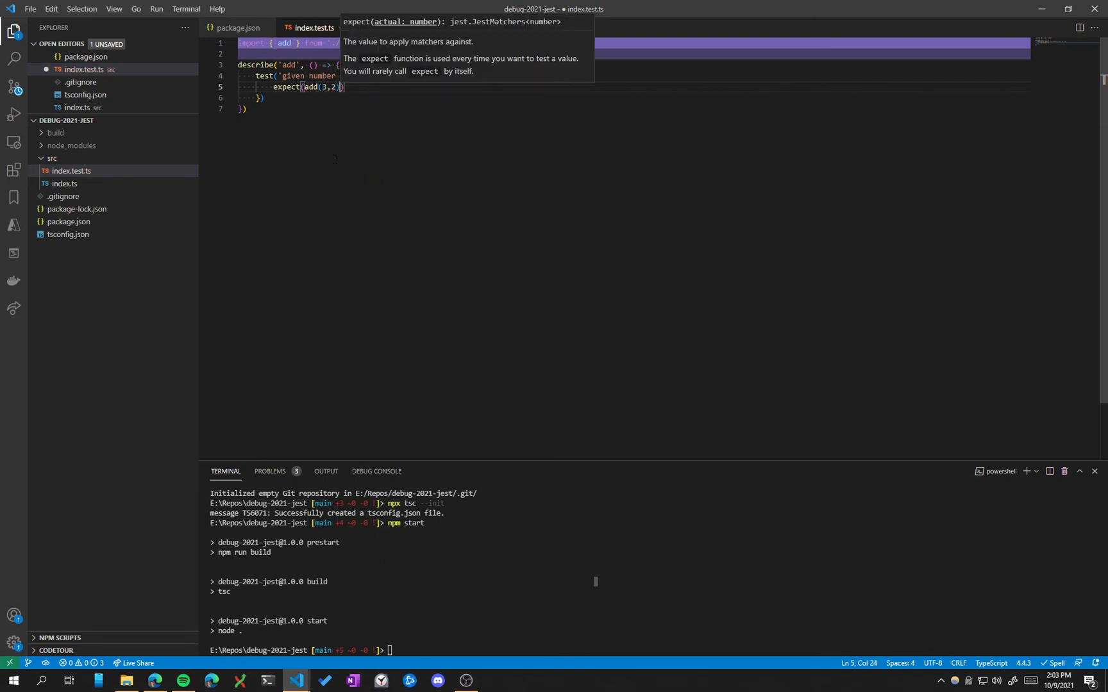
text().toEqual)
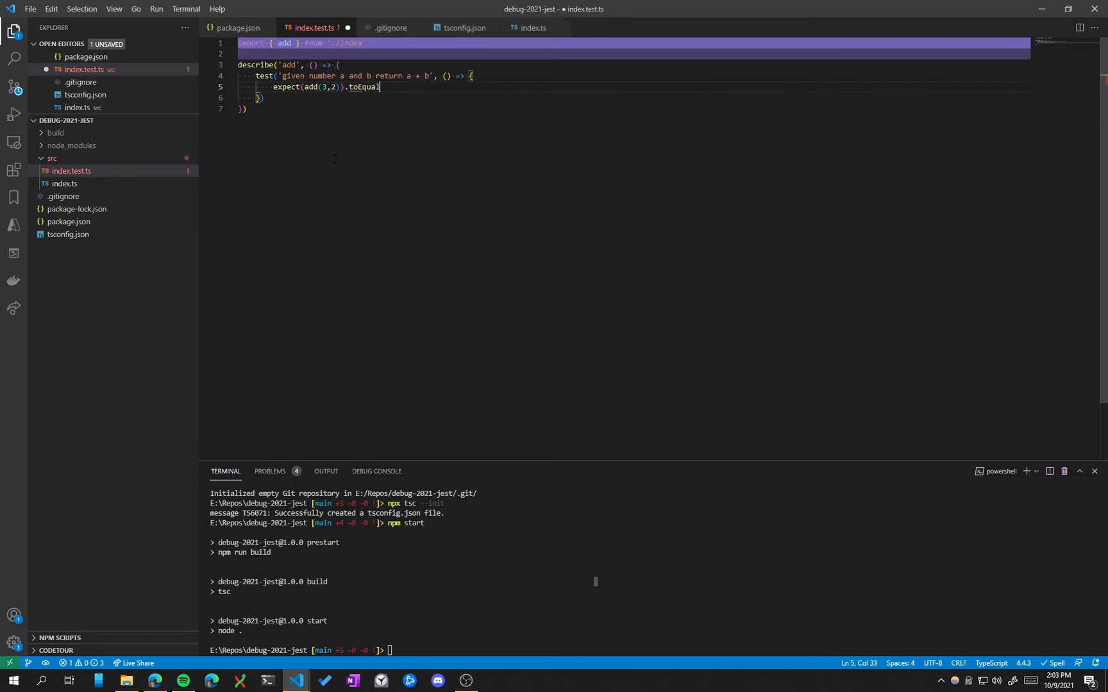
text((5))
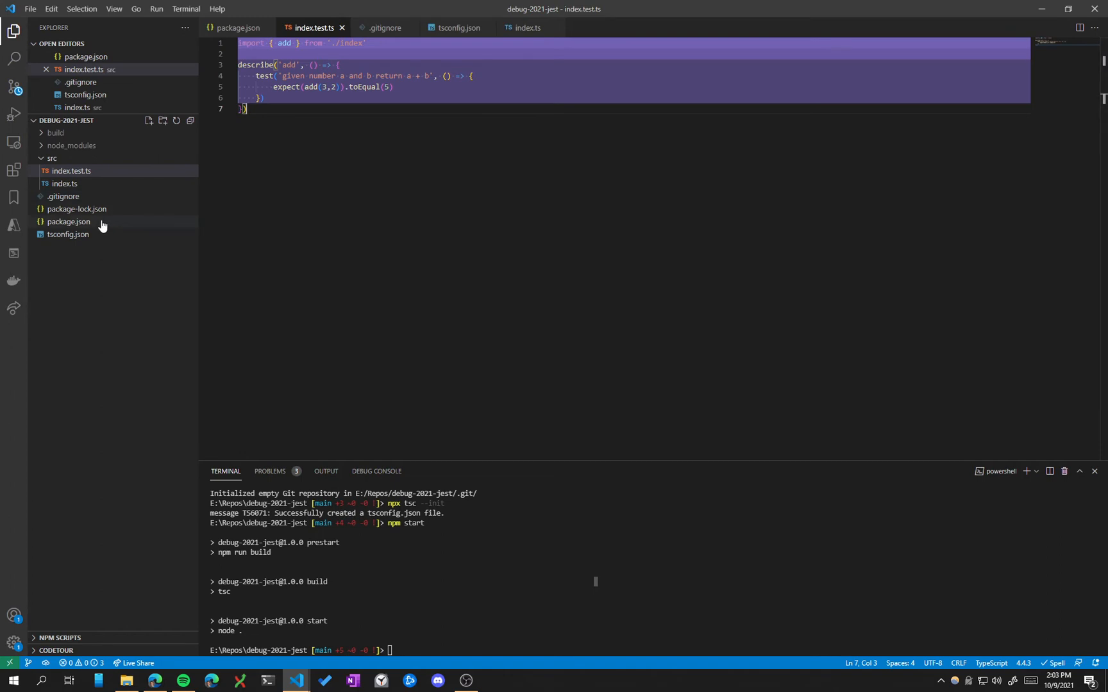
- Change package.json's test script value to jest
click(68, 222)
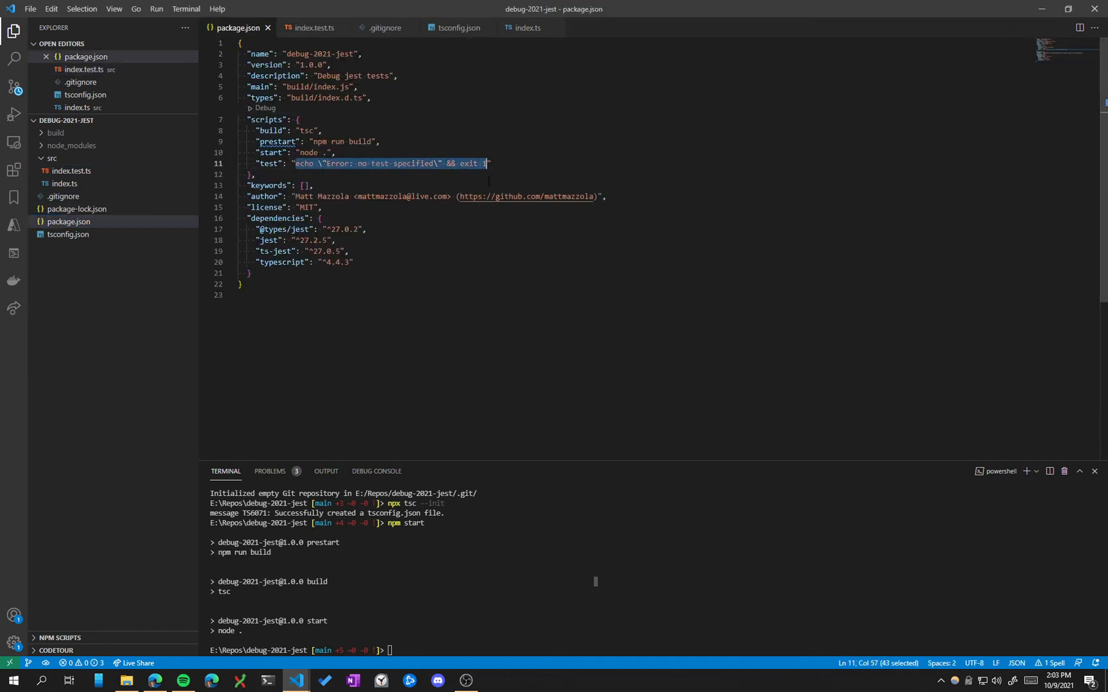
text(jest")
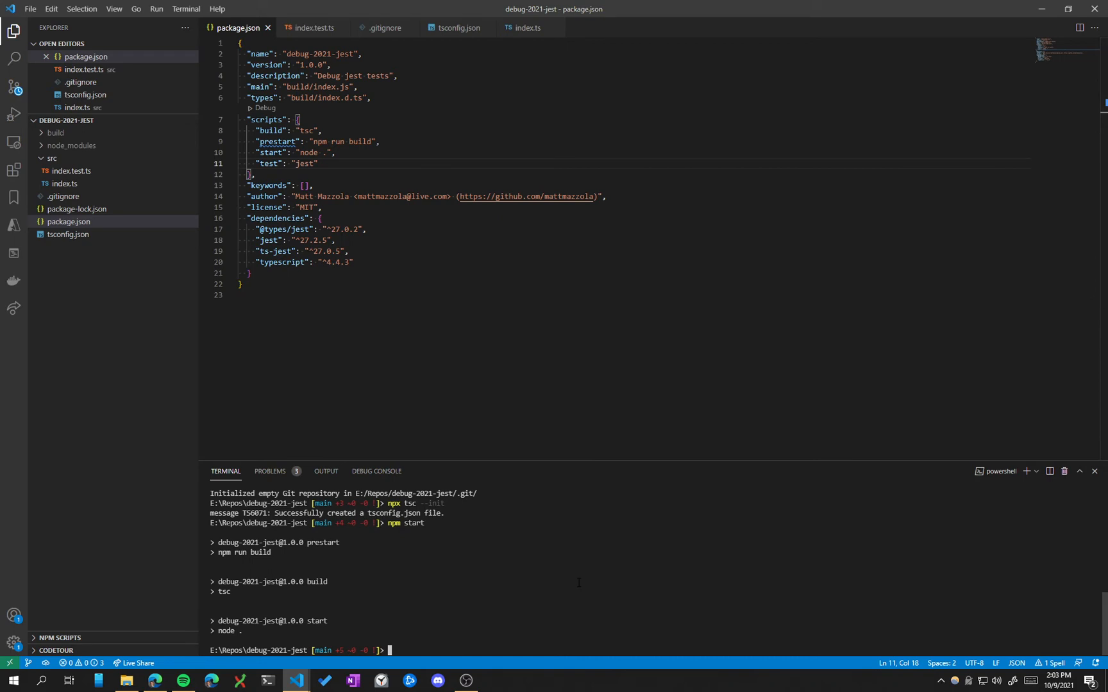
- Generate jest.config.js with npx ts-jest config:init in the terminal
text(npx)
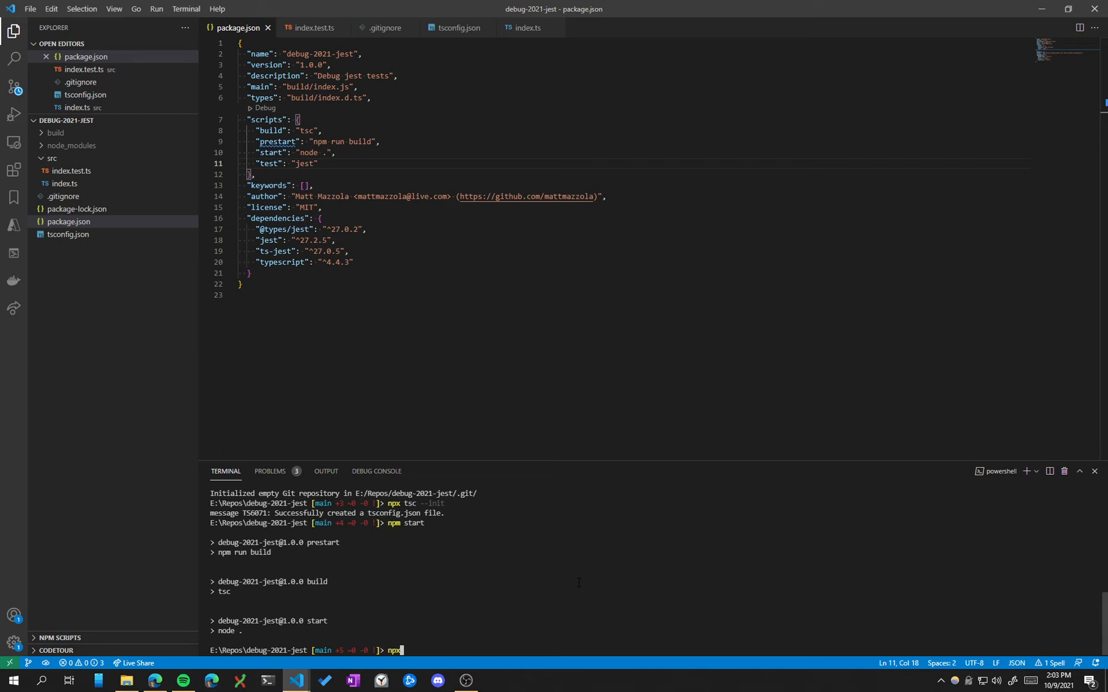
text(ts-)
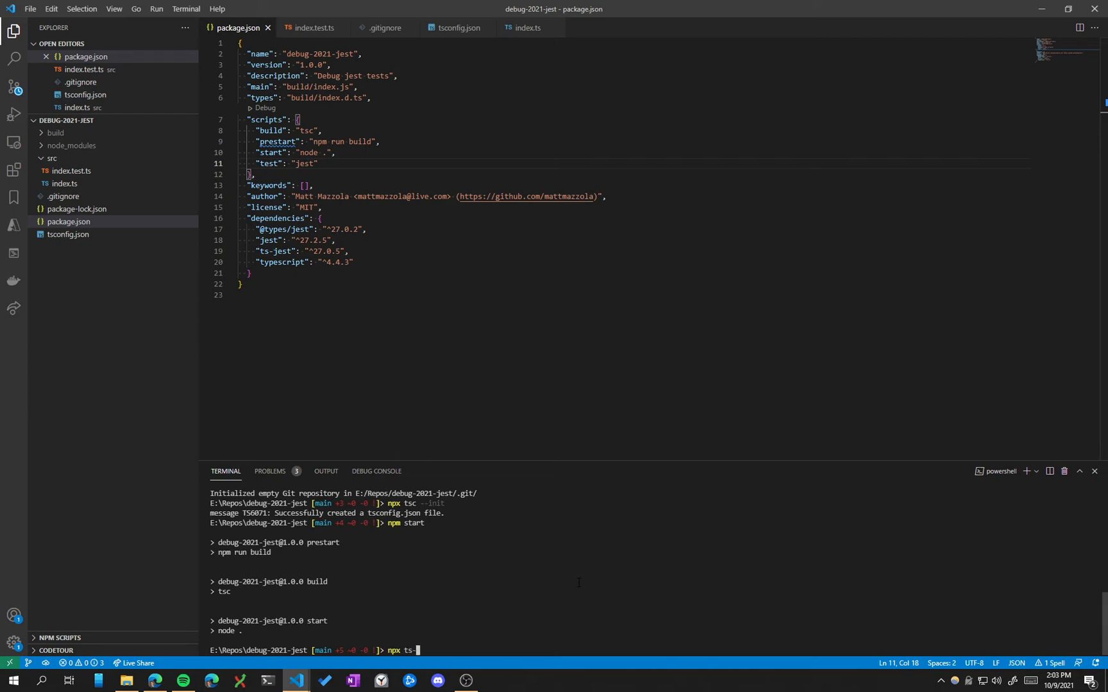
text(jest co)
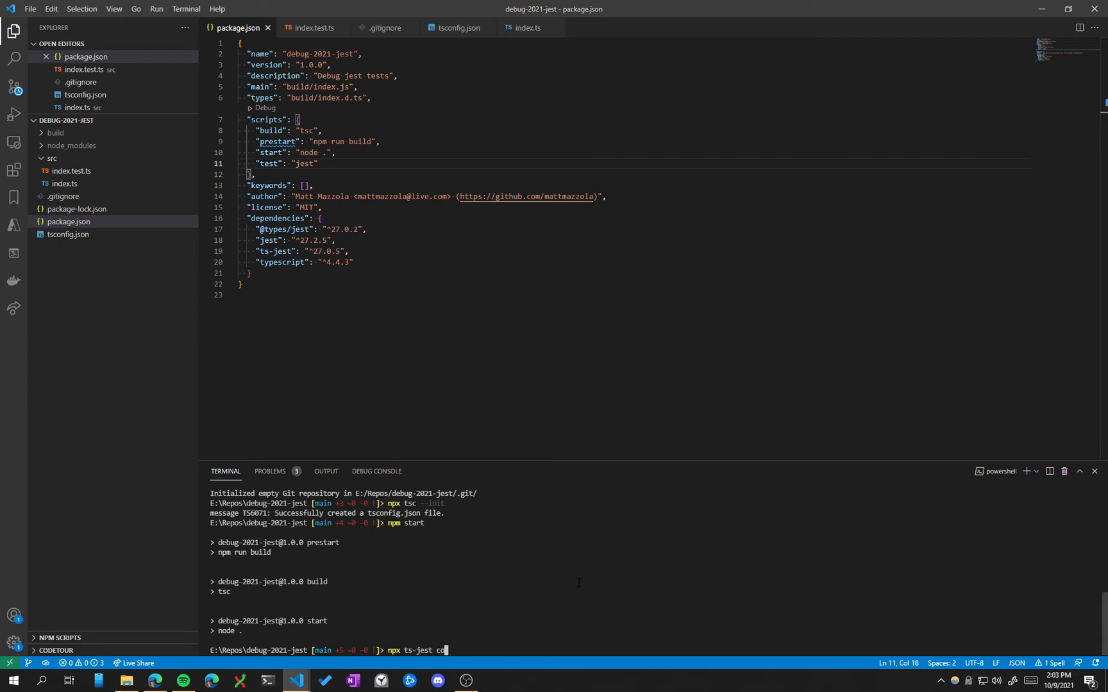
text(nfig:init)
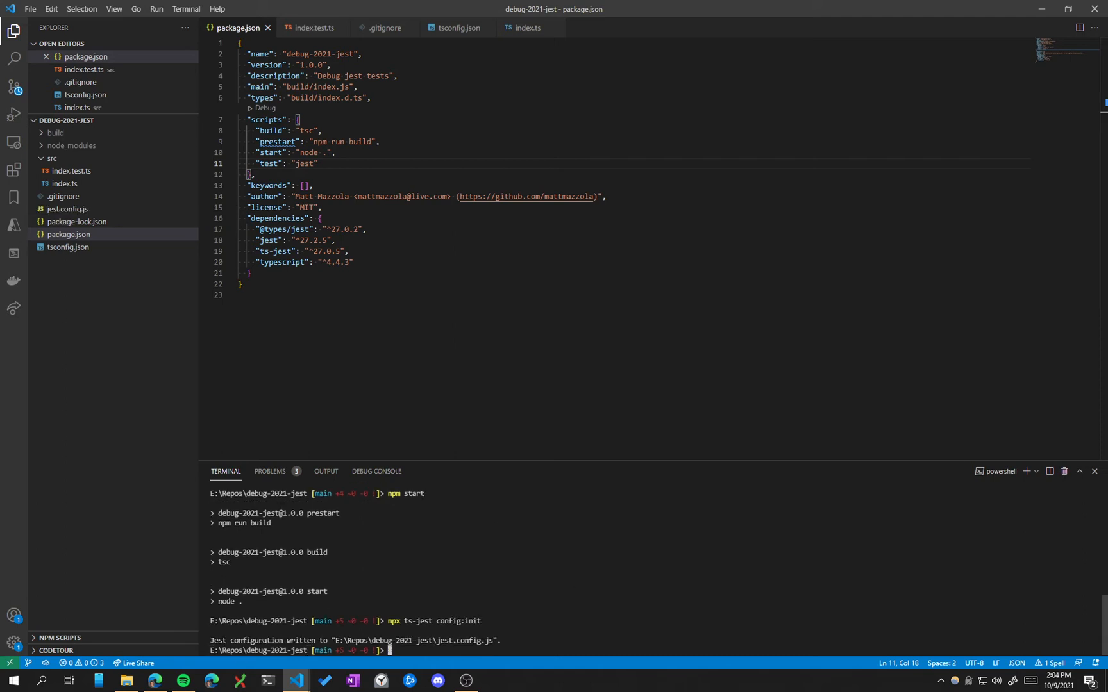
- Review jest.config.js's ts-jest preset, node environment and ignored node_modules, build and dist paths
click(68, 234)
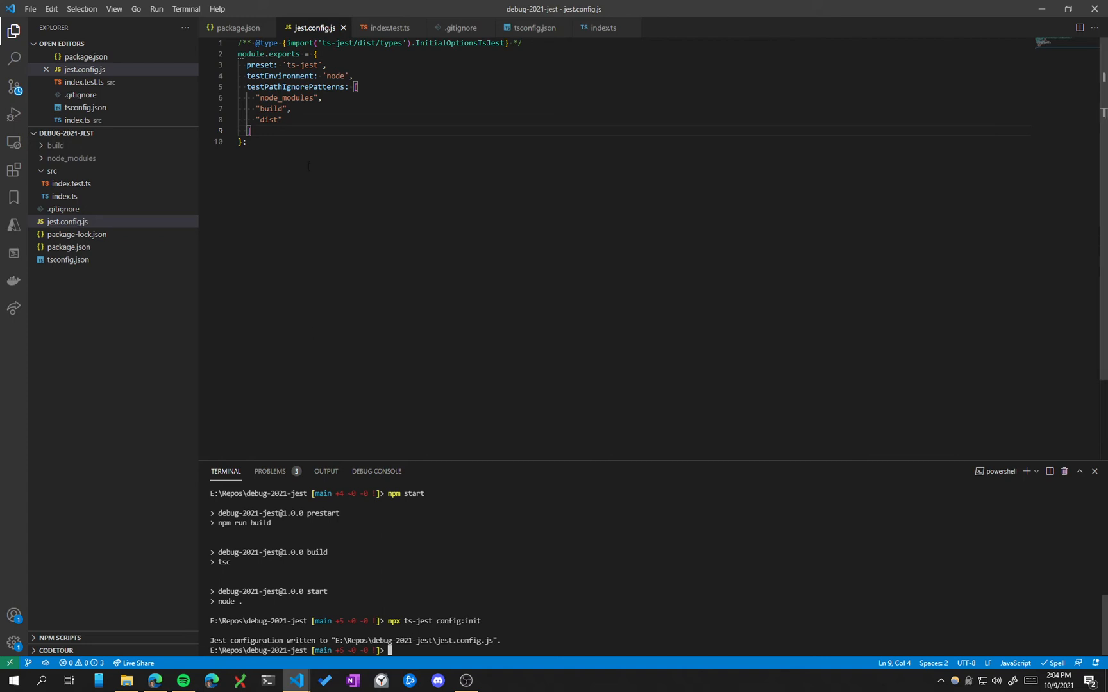
drag(240, 76, 345, 76)
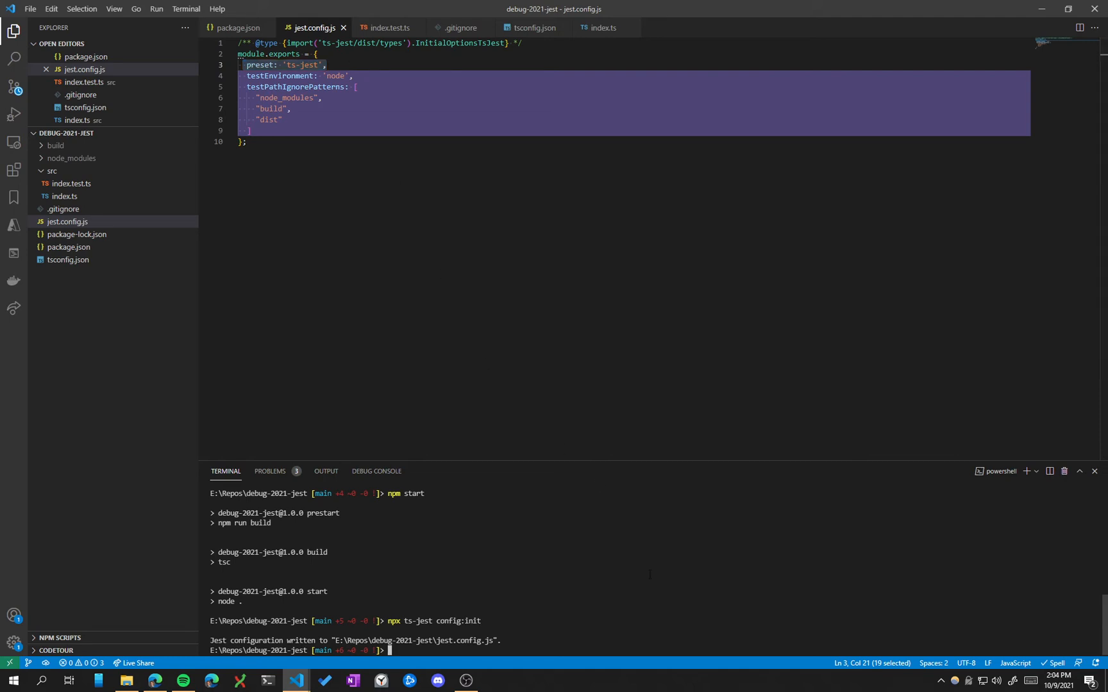
text(npm)
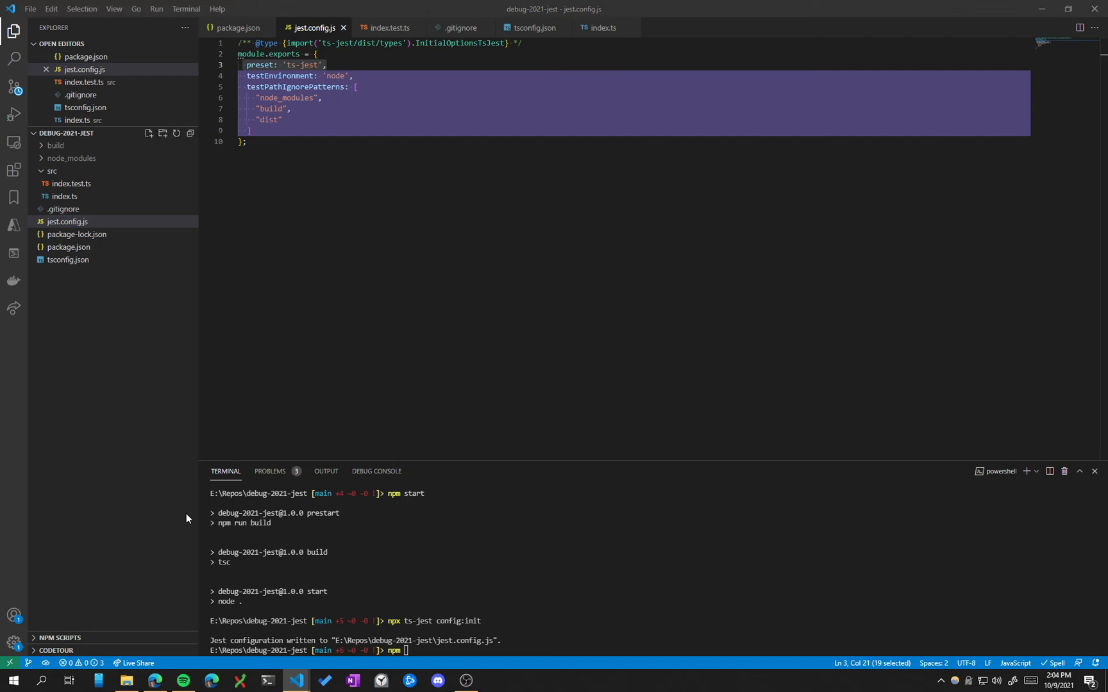
- Run npm test and confirm the index.test.ts suite passes 1 of 1 tests
text(npm test)
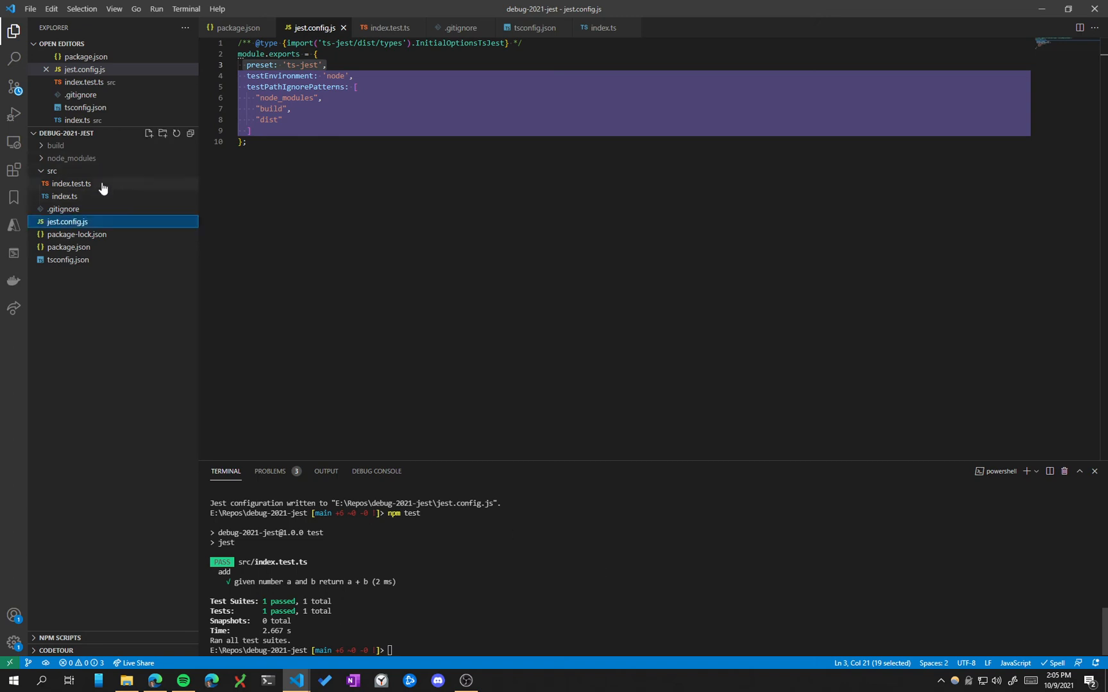
- Add a "test:debug": "jest --runInBand" script under test in package.json and save
click(70, 183)
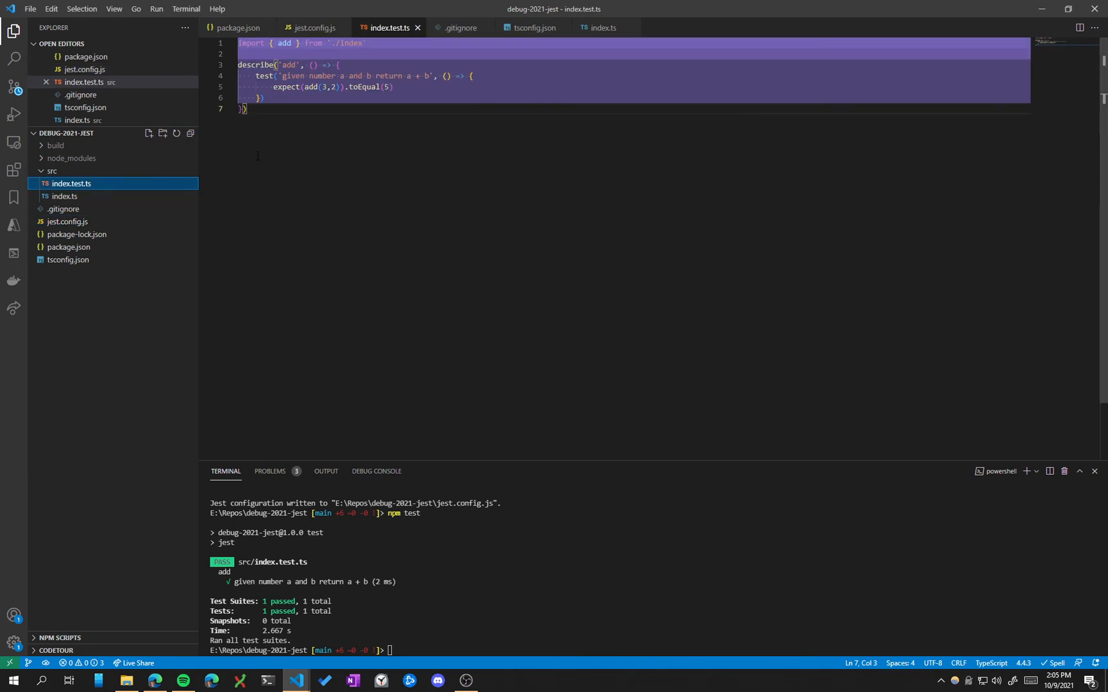
mouse_move(99, 234)
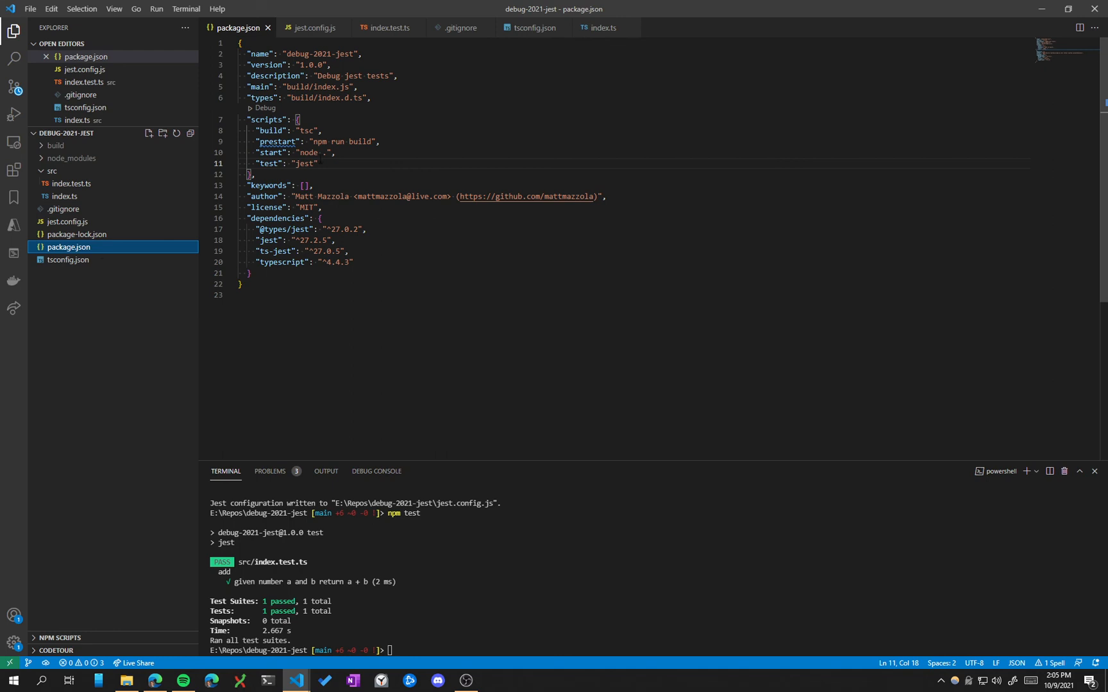
key(Enter)
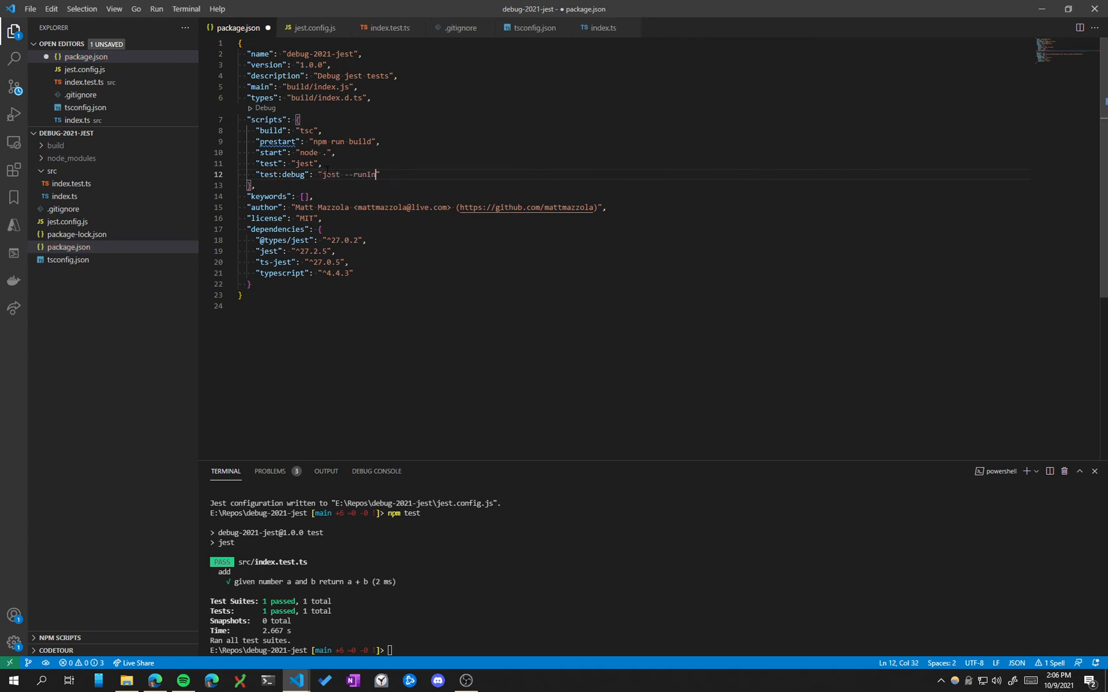
text(Band)
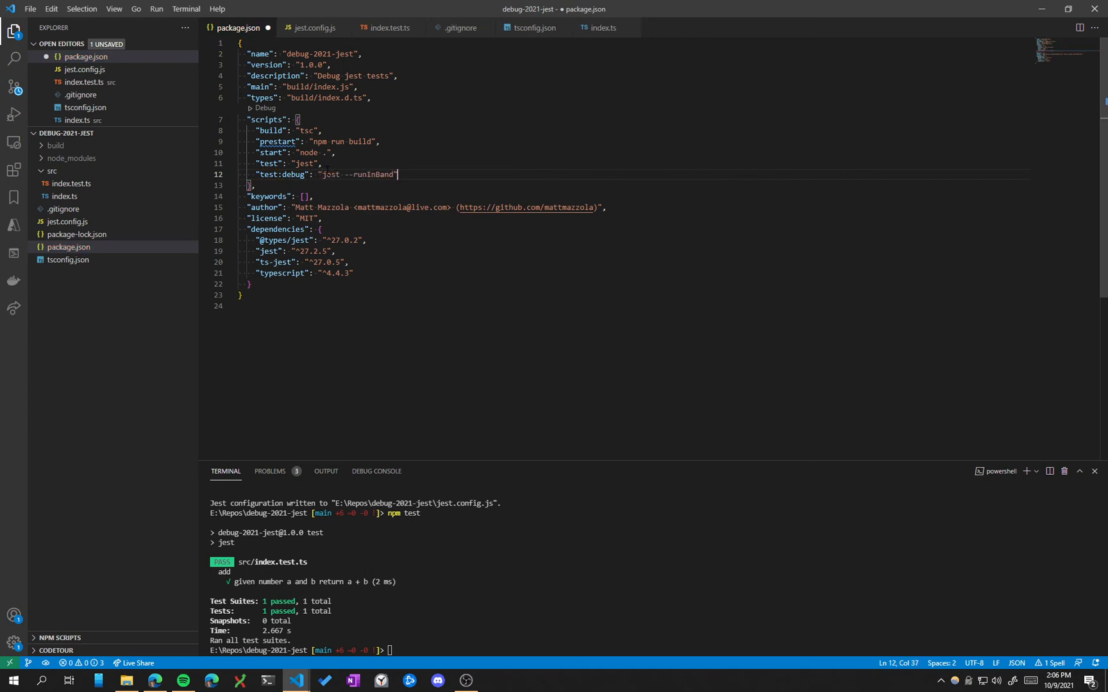
key(ctrl+s)
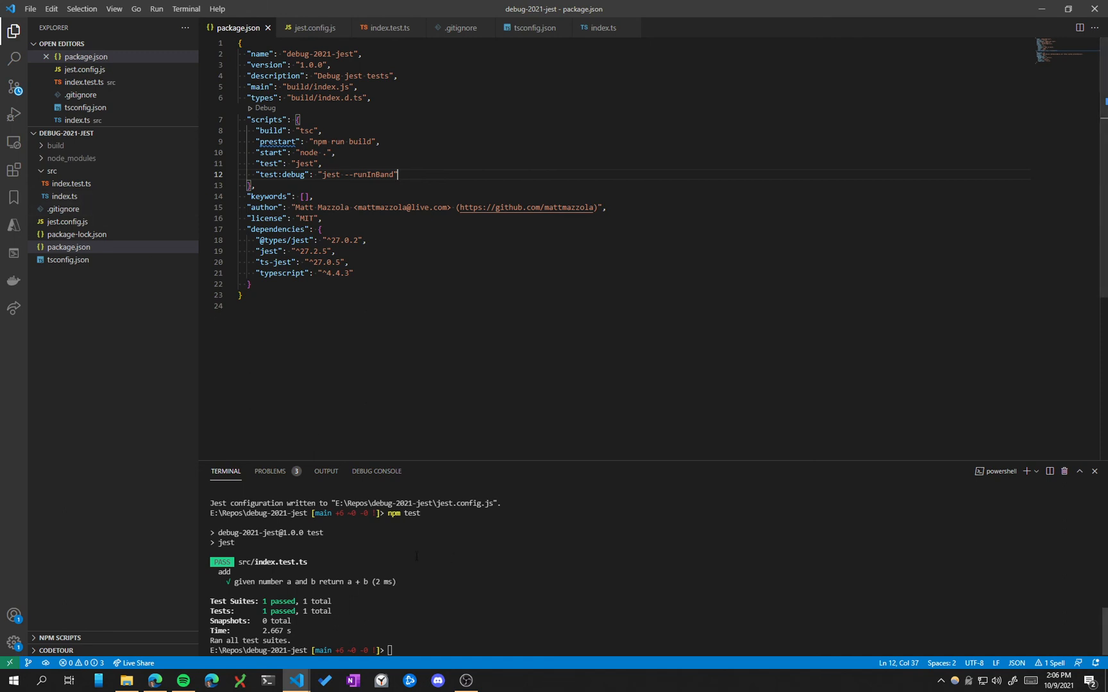
mouse_move(121, 194)
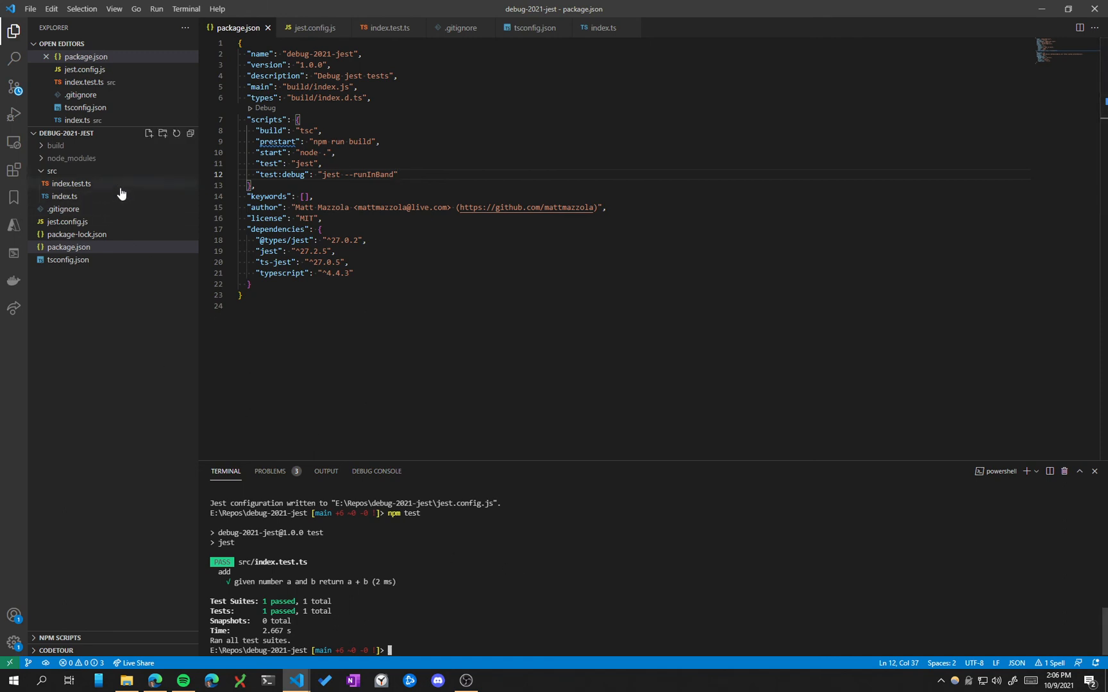
- Mark a breakpoint on index.test.ts's expect line and return to package.json
click(70, 184)
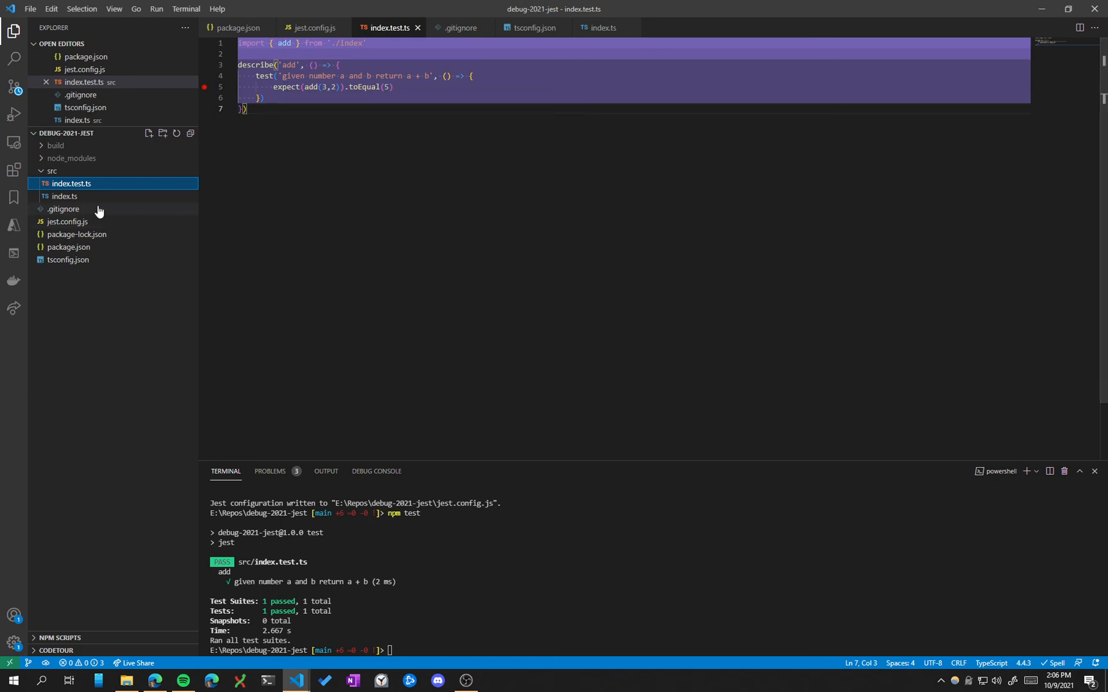
click(68, 247)
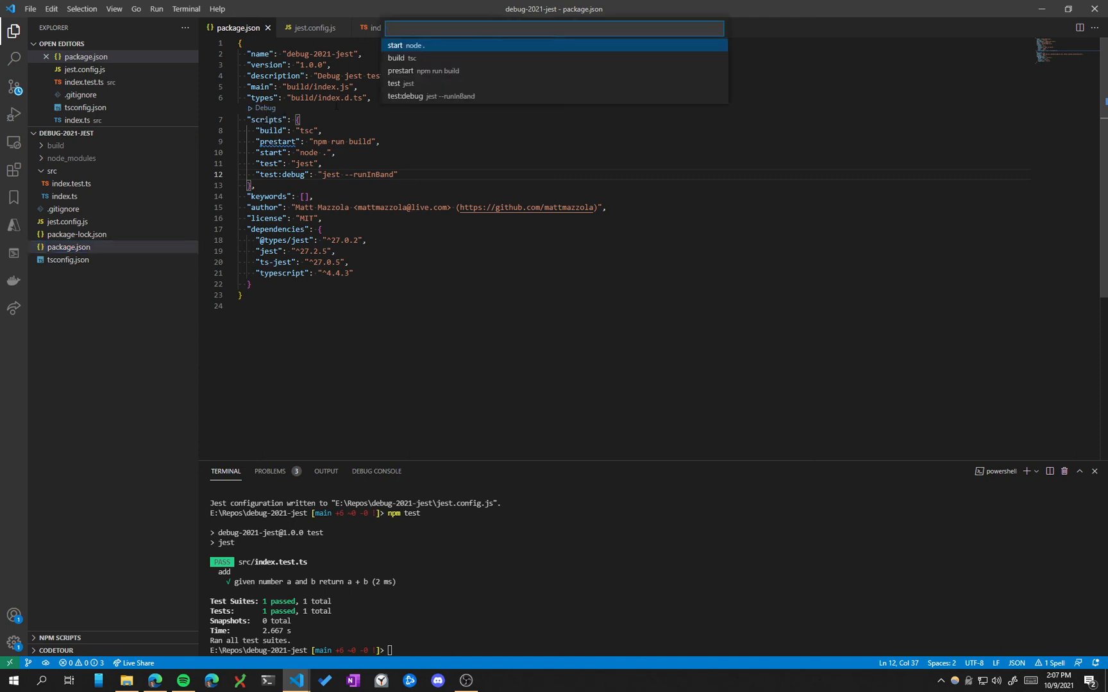
mouse_move(416, 99)
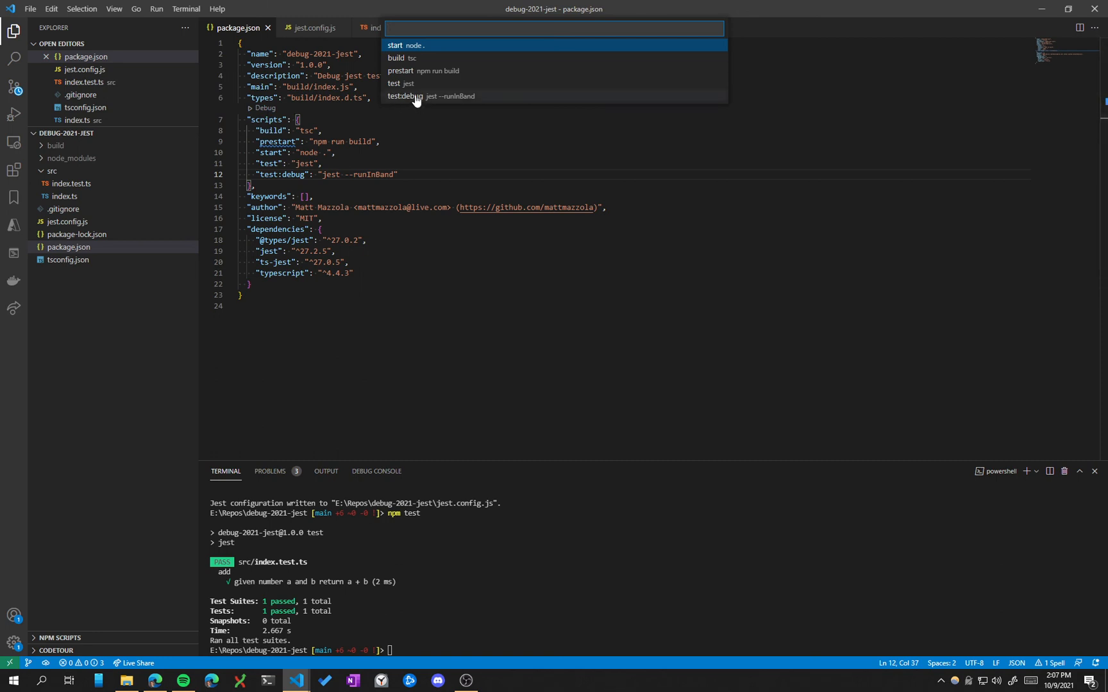
mouse_move(417, 99)
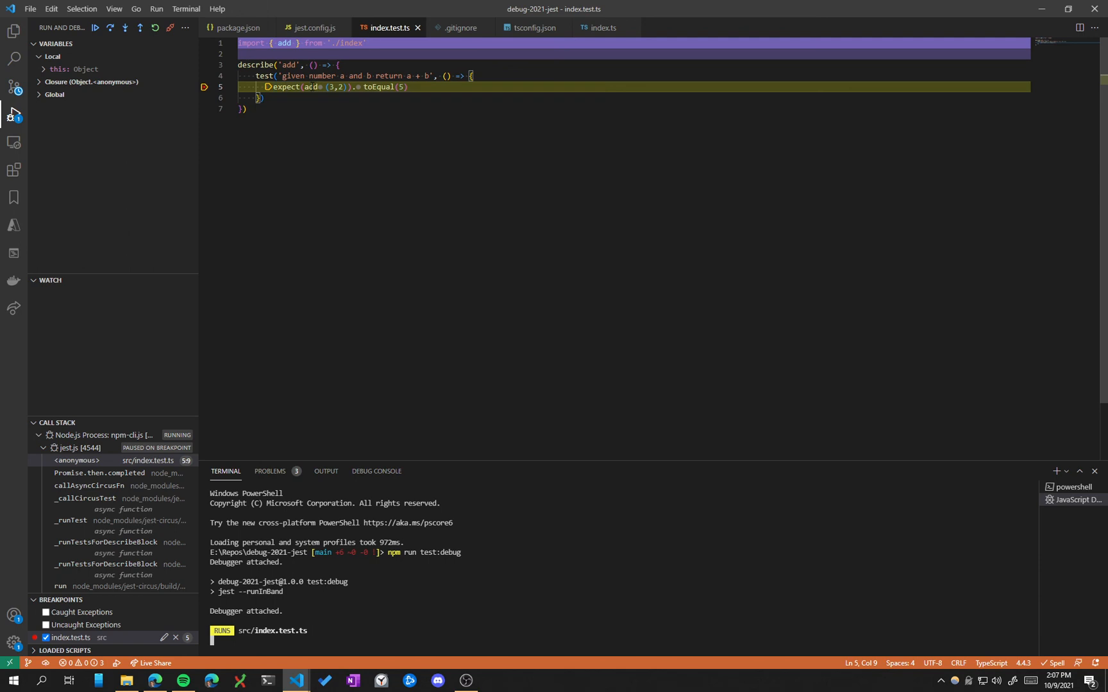
mouse_move(408, 76)
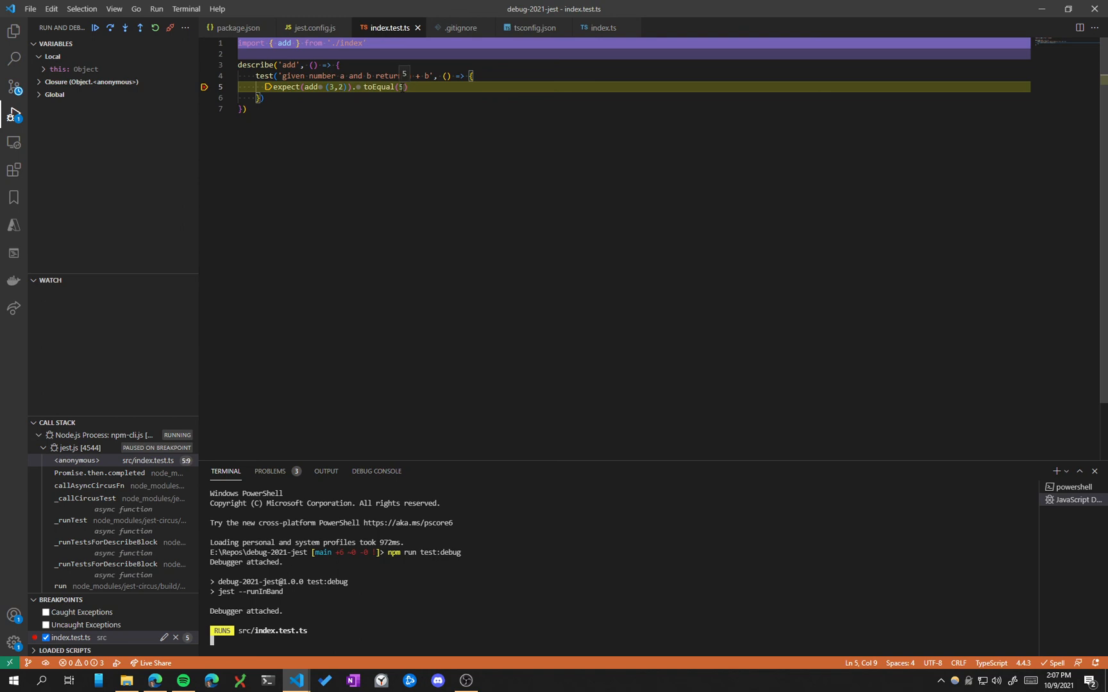